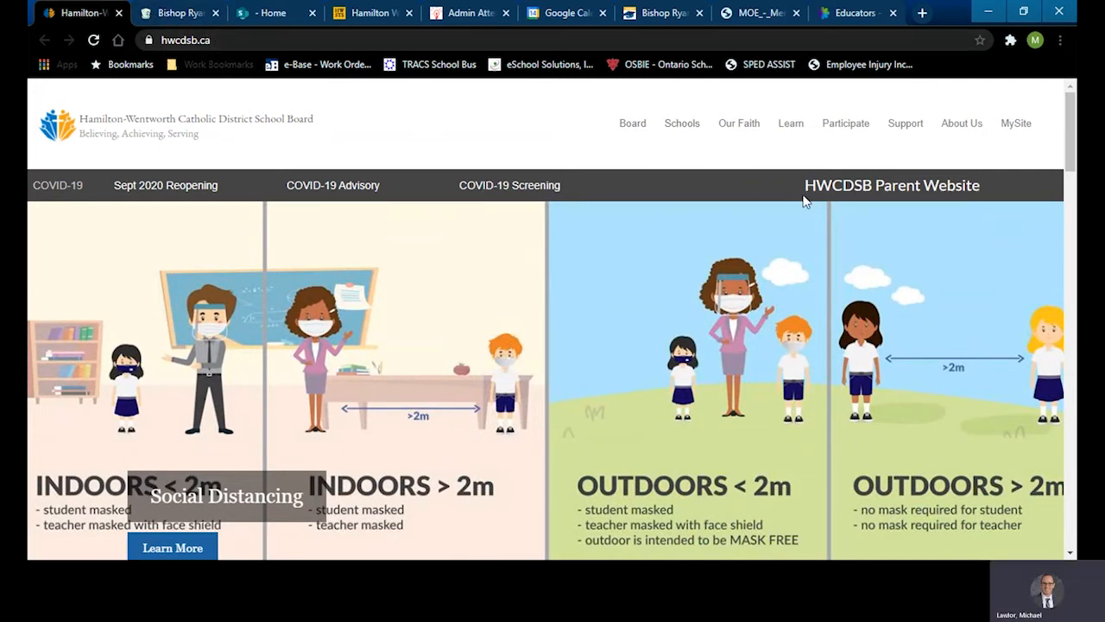
mouse_move(931, 188)
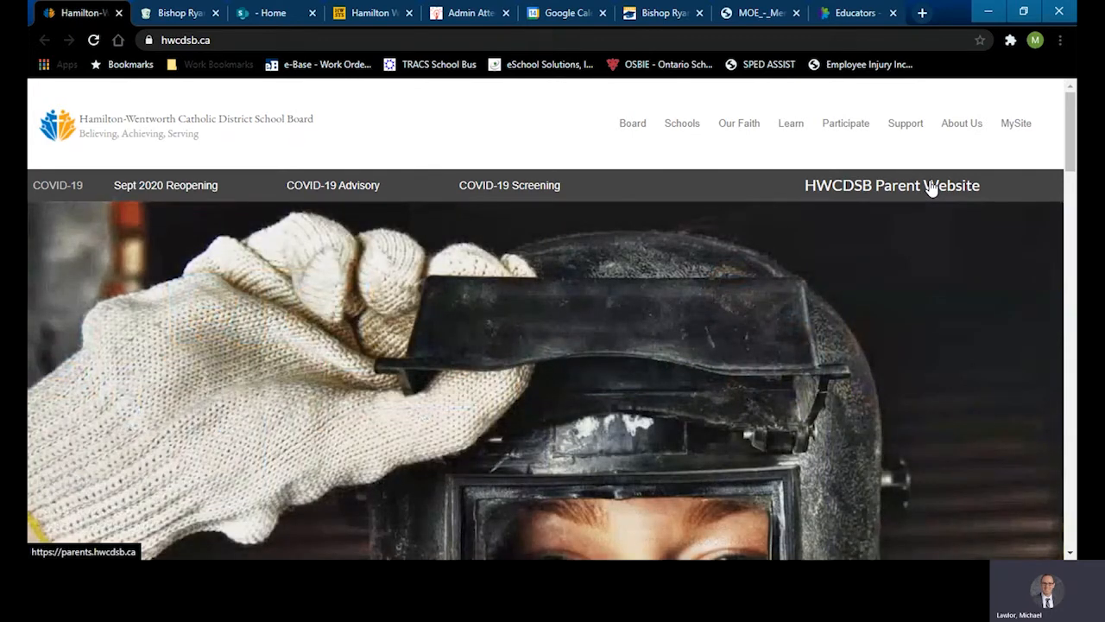
Step: Go from hwcdsb.ca to the HWCDSB Parent Website and browse its resource tiles
left_click(892, 185)
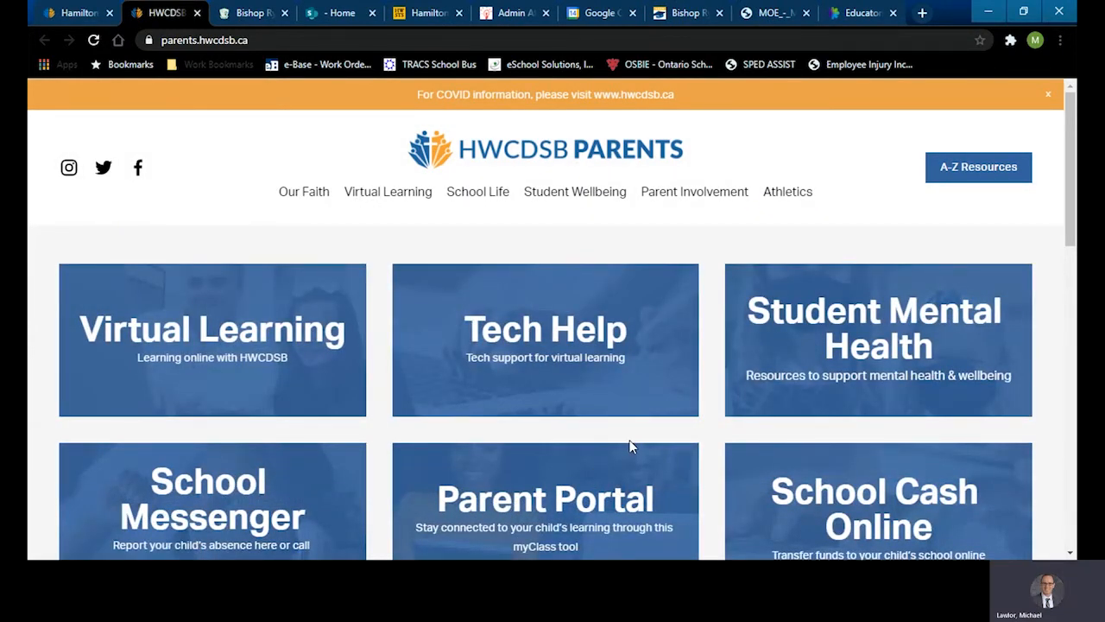
scroll("down", 3)
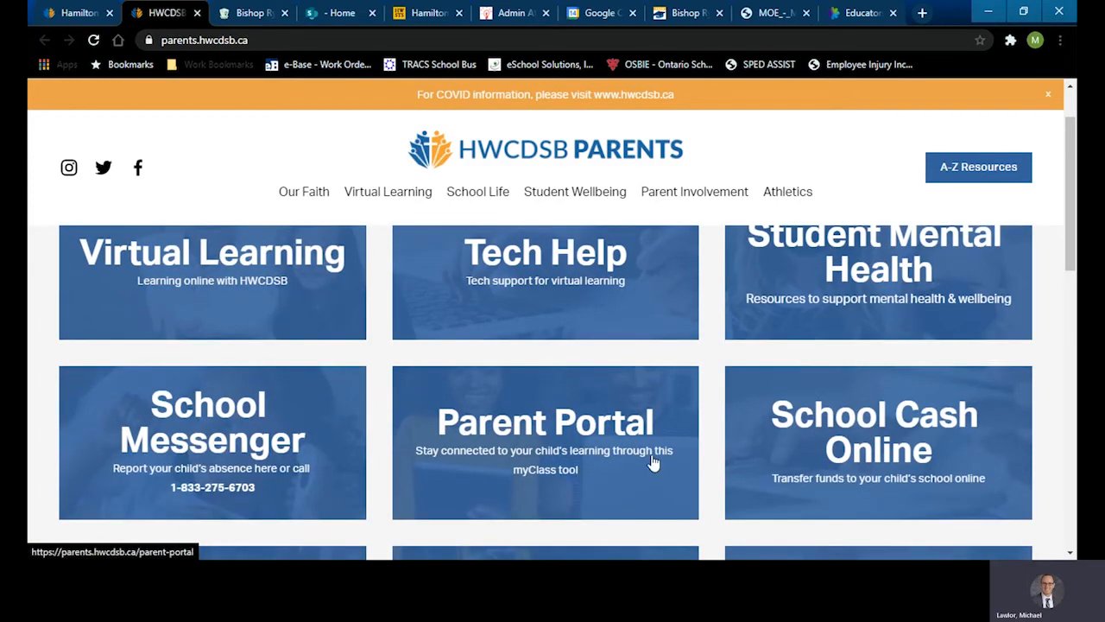
scroll("down", 3)
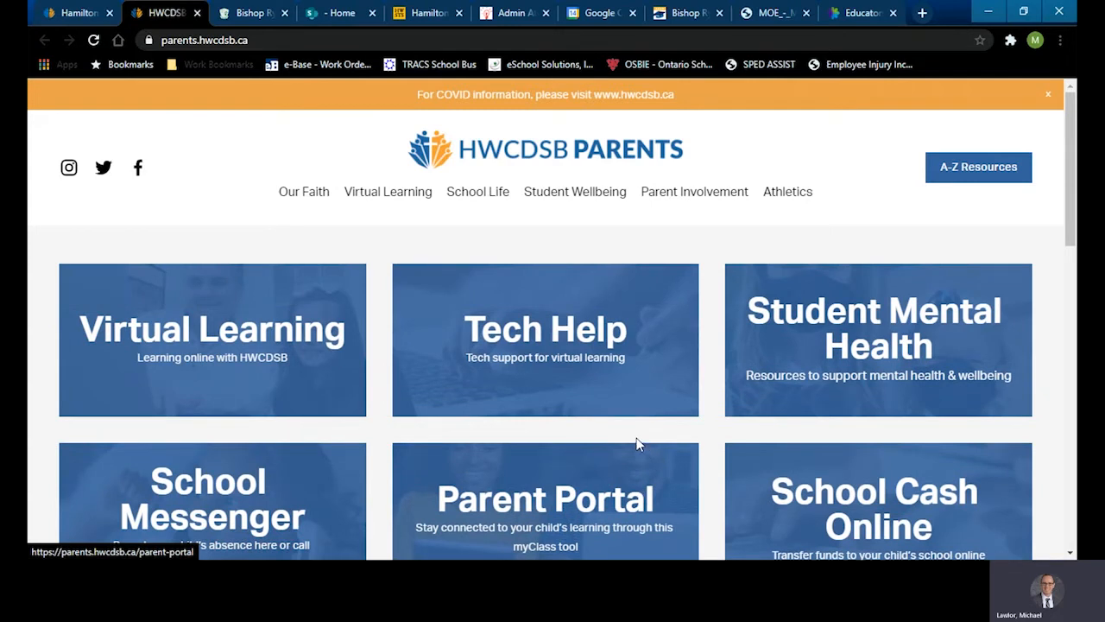
mouse_move(553, 339)
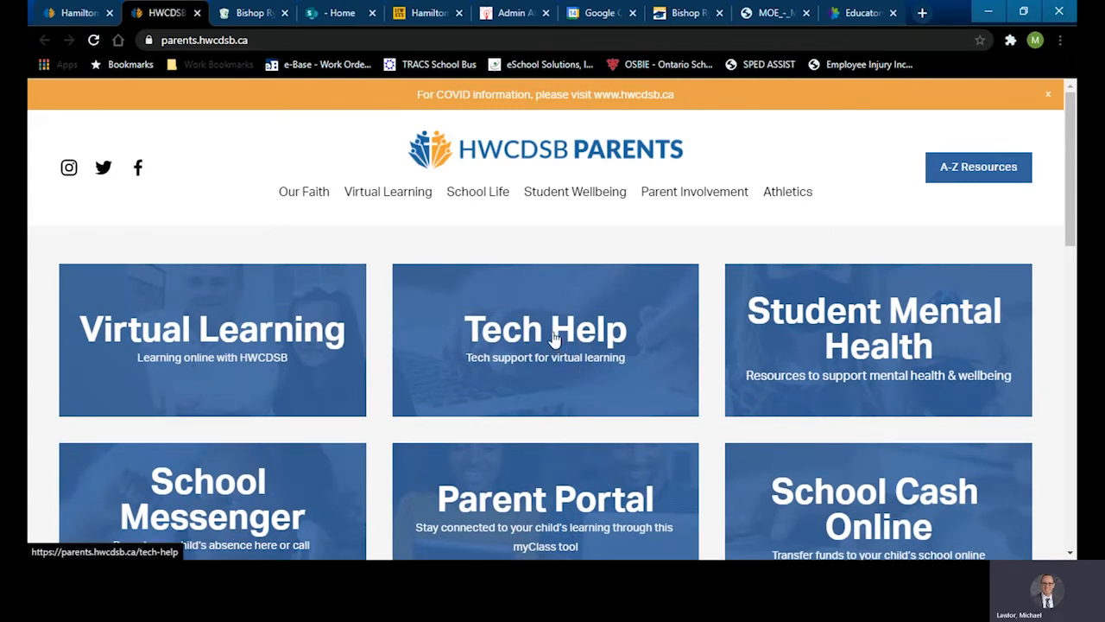
Step: Open the Tech Help page and scroll to its help topics and quick links
left_click(545, 339)
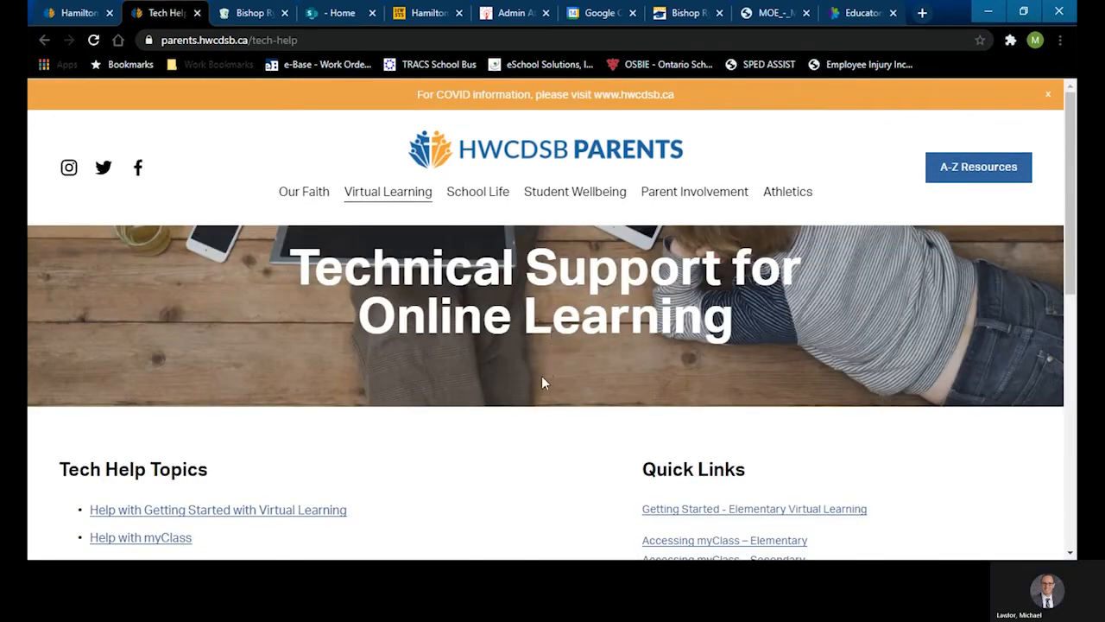
mouse_move(540, 405)
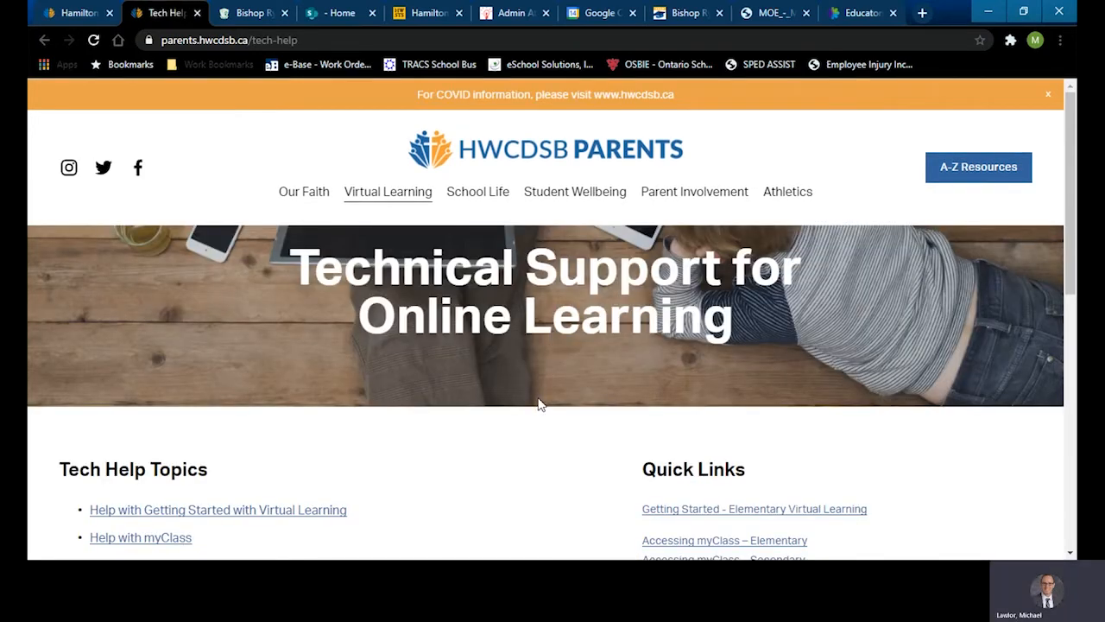
scroll("down", 3)
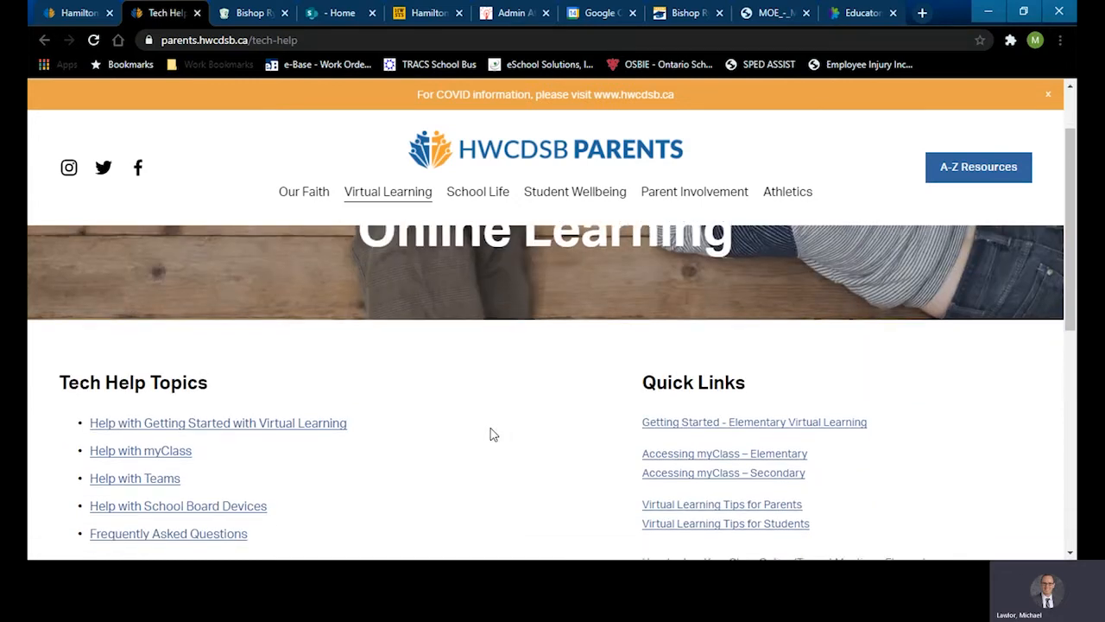
scroll("down", 3)
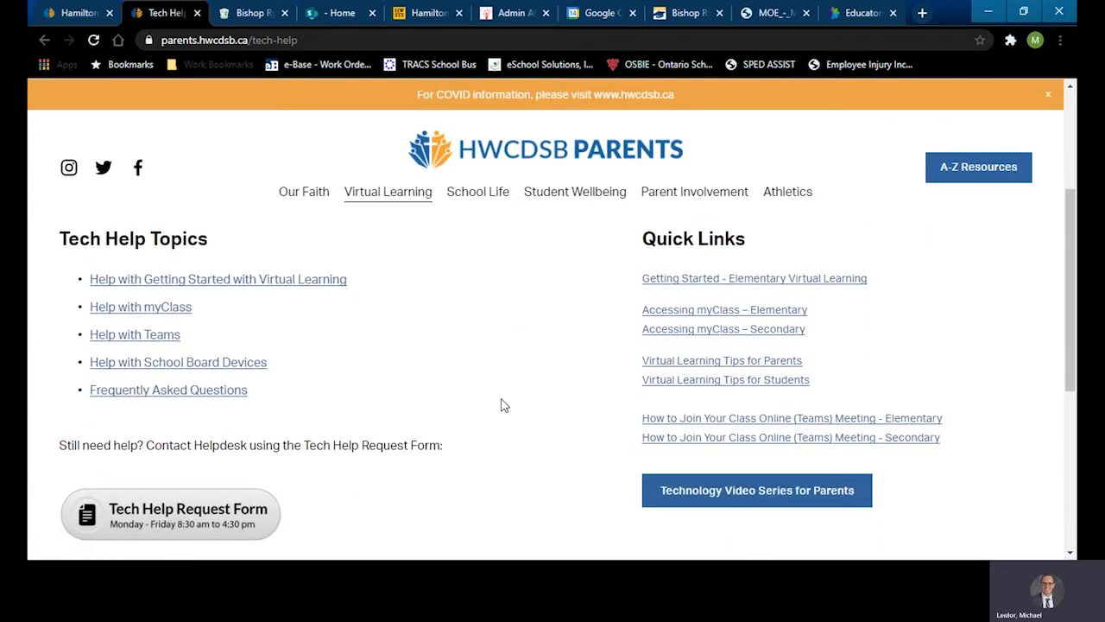
mouse_move(151, 351)
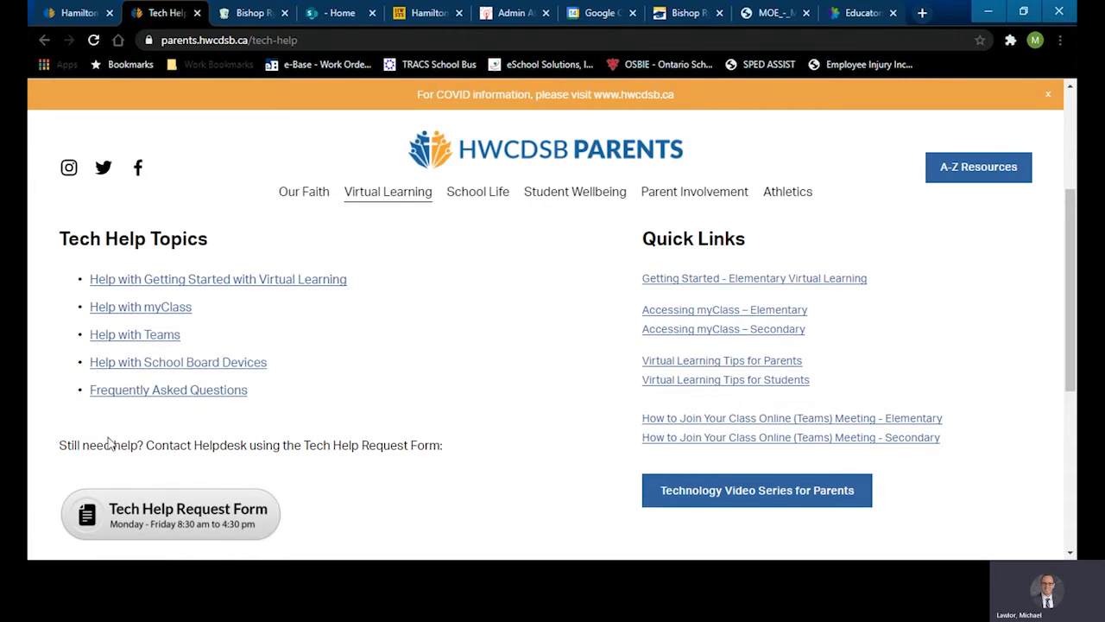
mouse_move(271, 414)
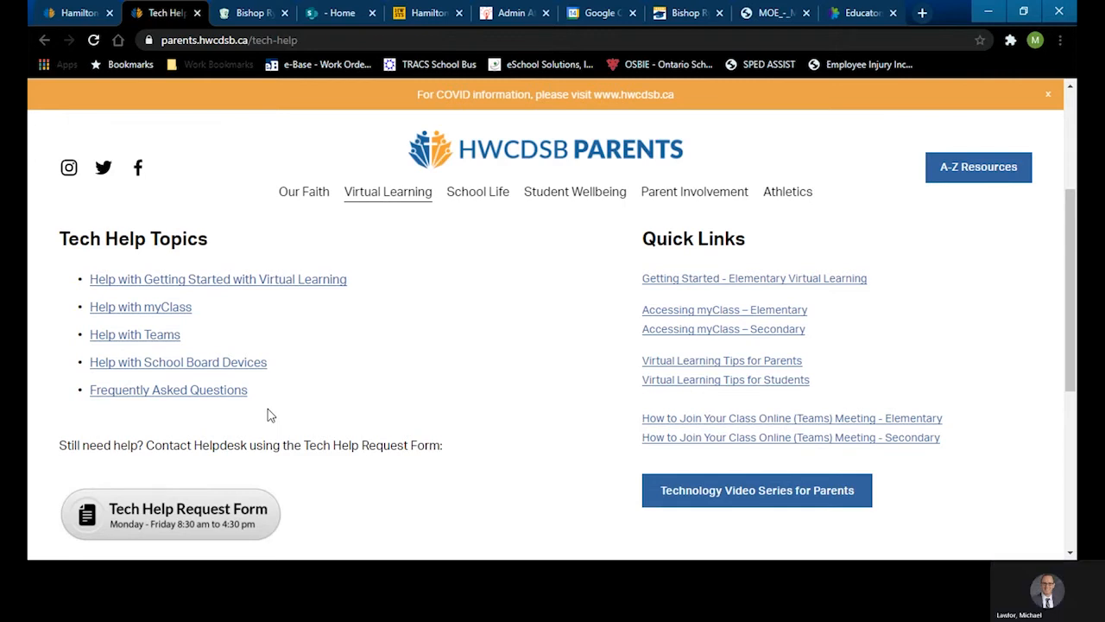
Step: Scroll down and open the Tech Help Request Form in a new tab
scroll("down", 3)
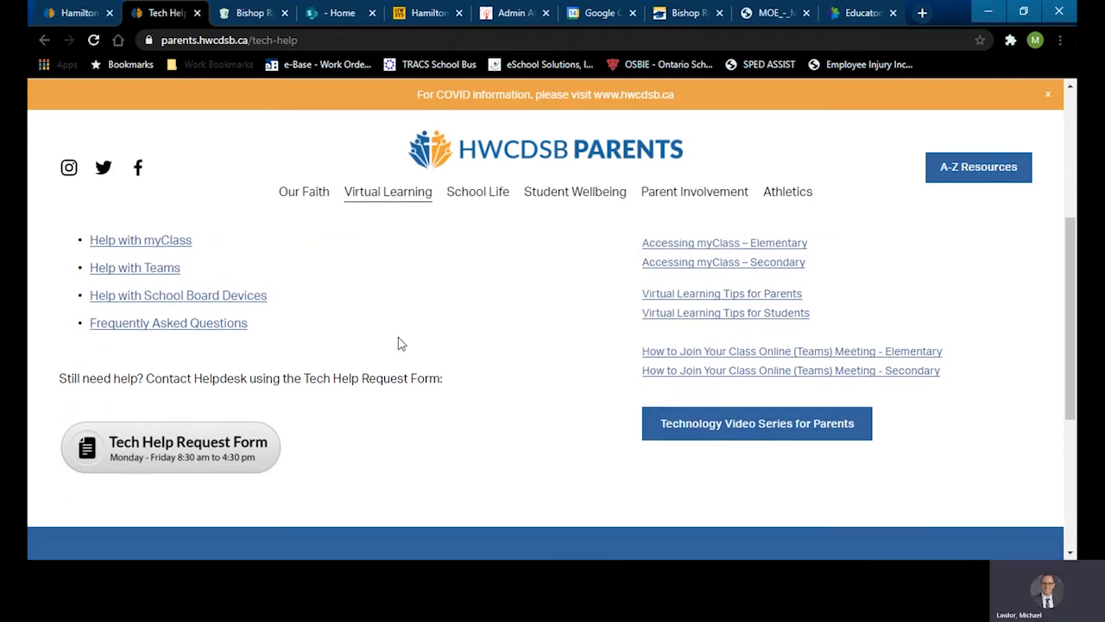
scroll("down", 3)
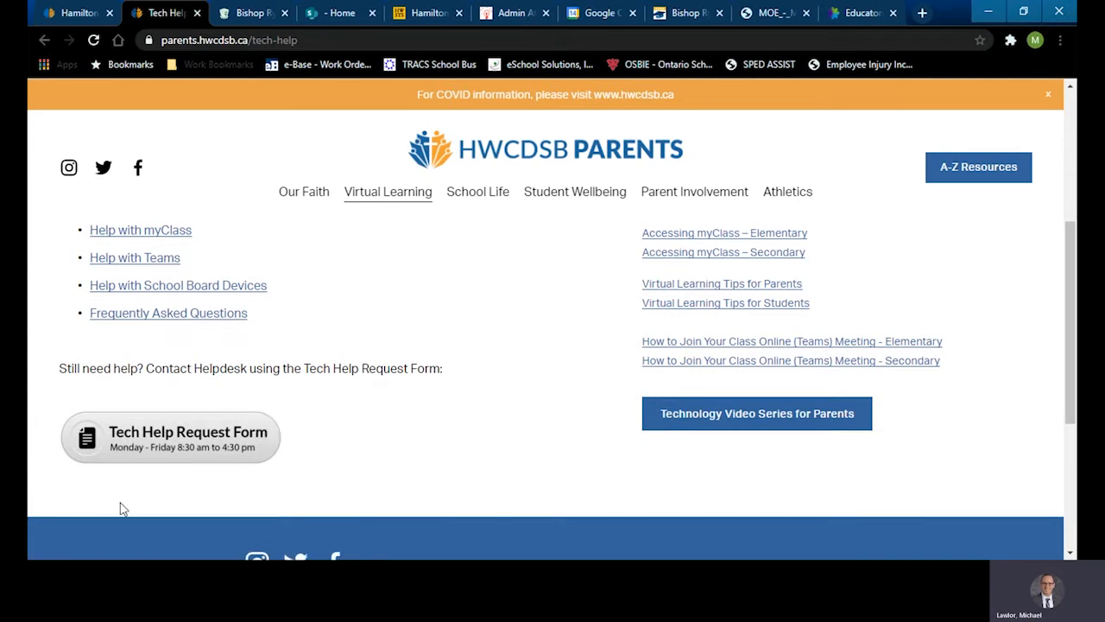
mouse_move(246, 445)
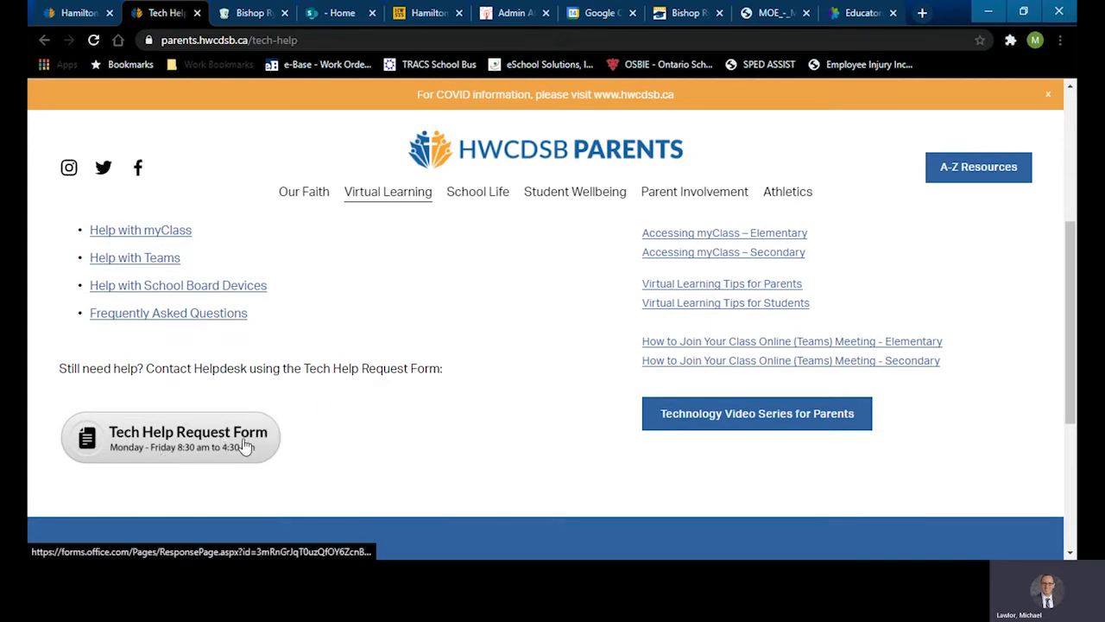
mouse_move(181, 439)
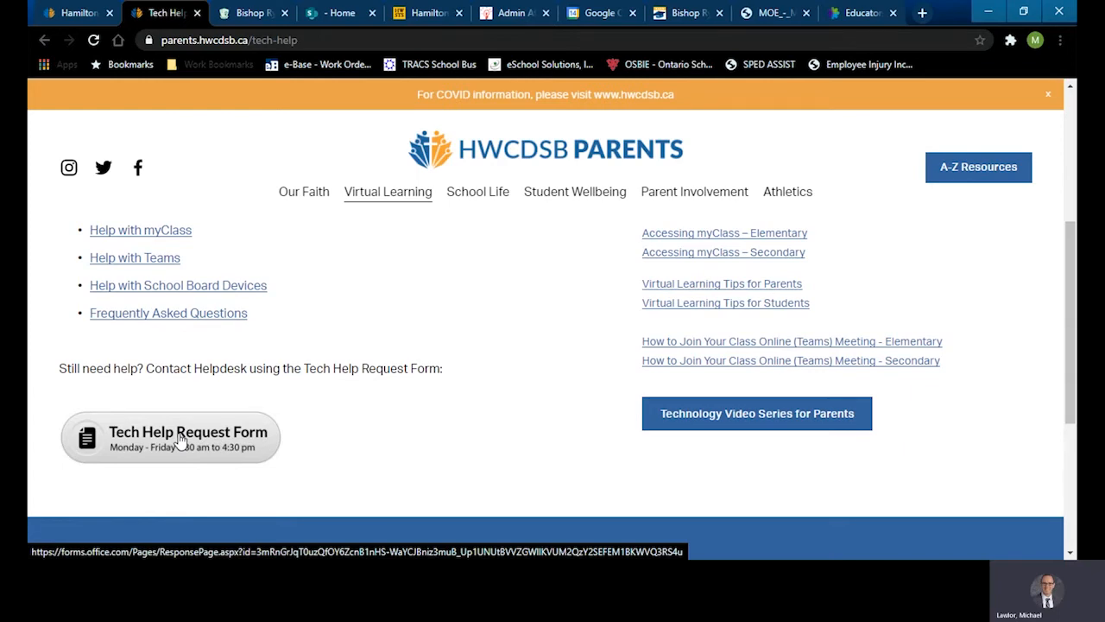
left_click(170, 436)
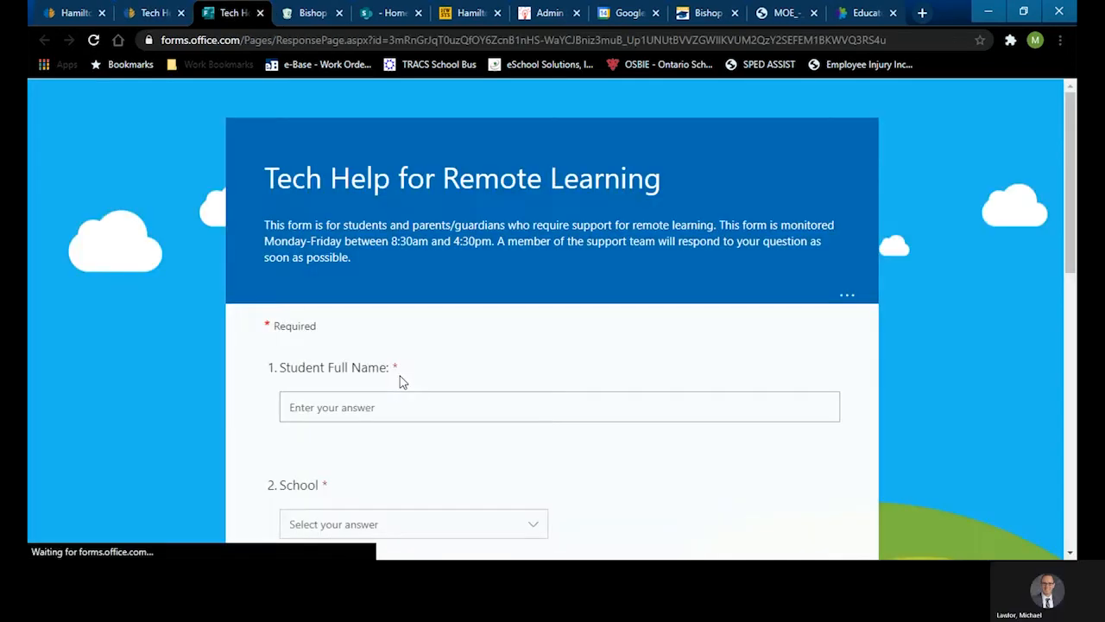
mouse_move(520, 342)
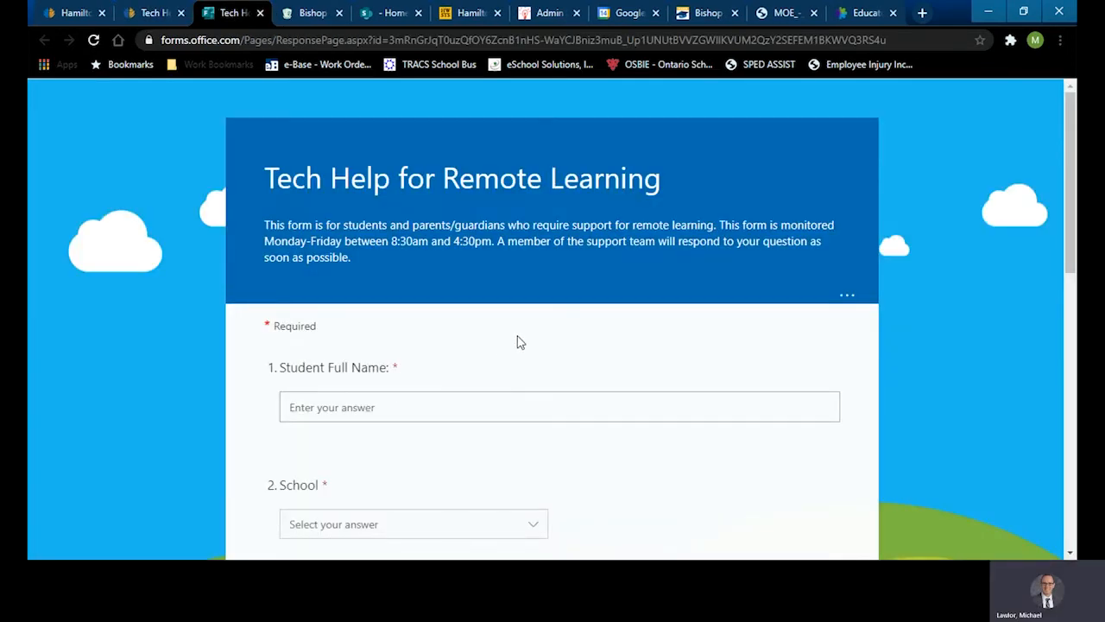
Step: Type the student's name, starting 'Mic', into Student Full Name
scroll("down", 3)
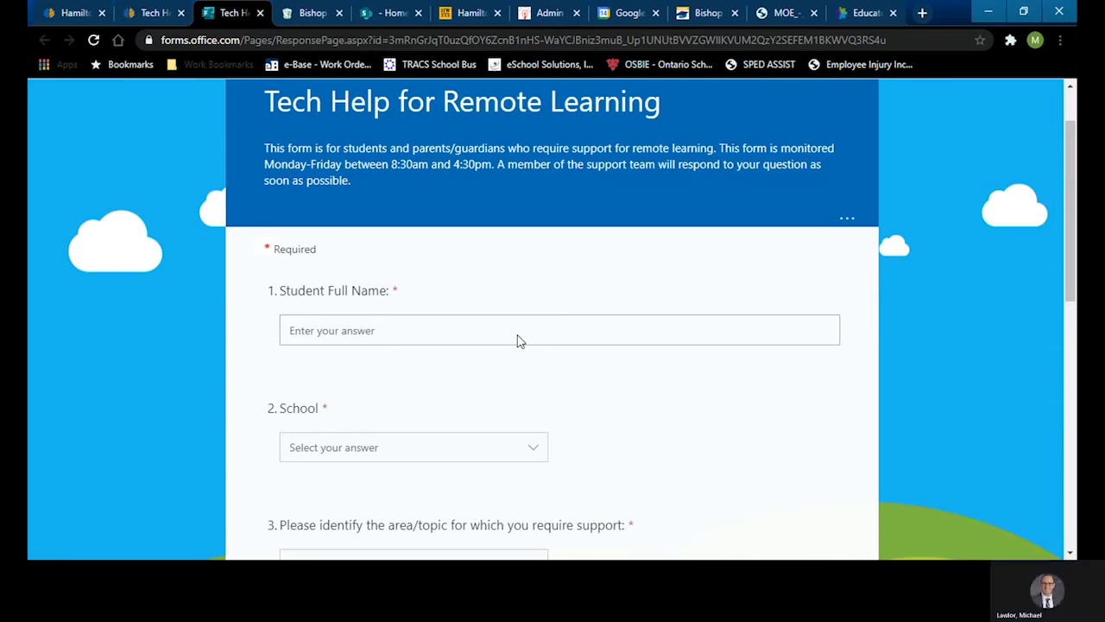
left_click(558, 330)
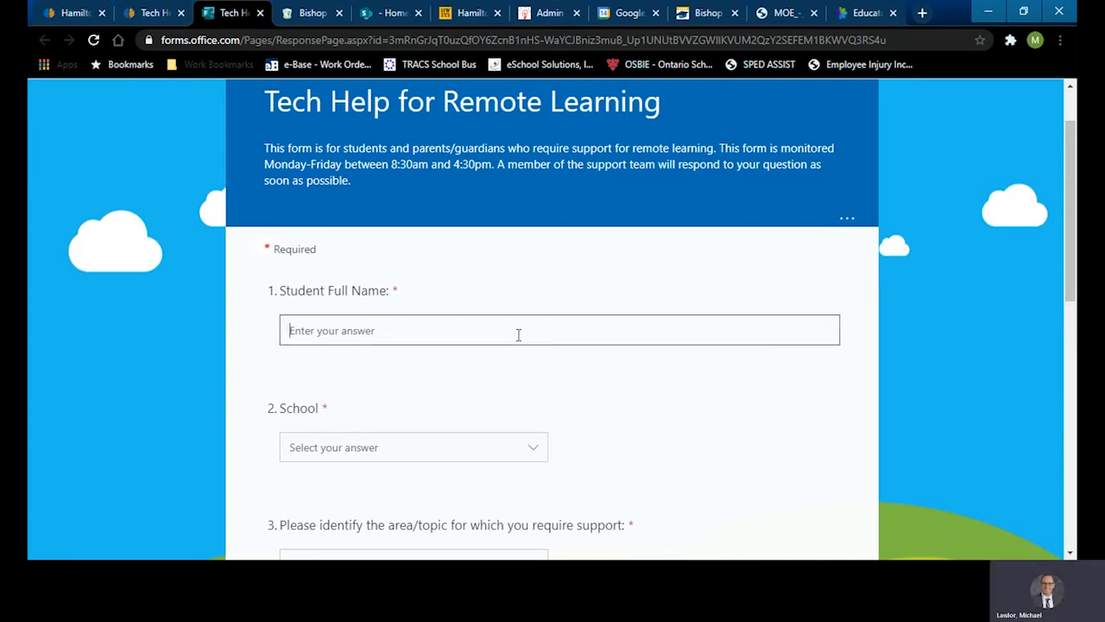
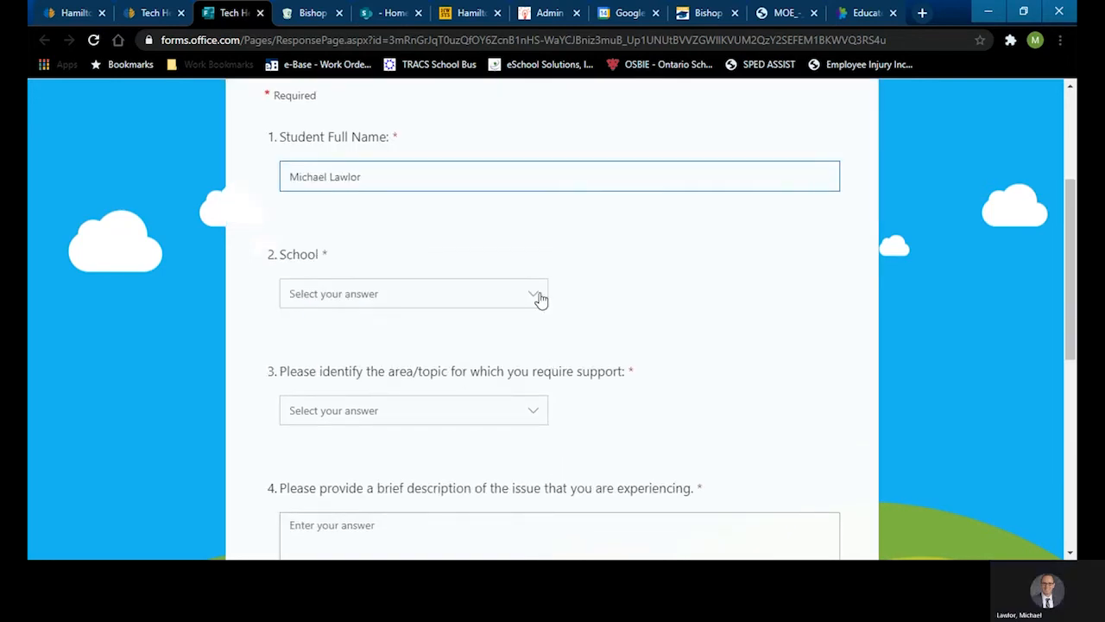
Step: Choose Bishop Ryan as the school and myClass/LMS as the support topic
left_click(414, 294)
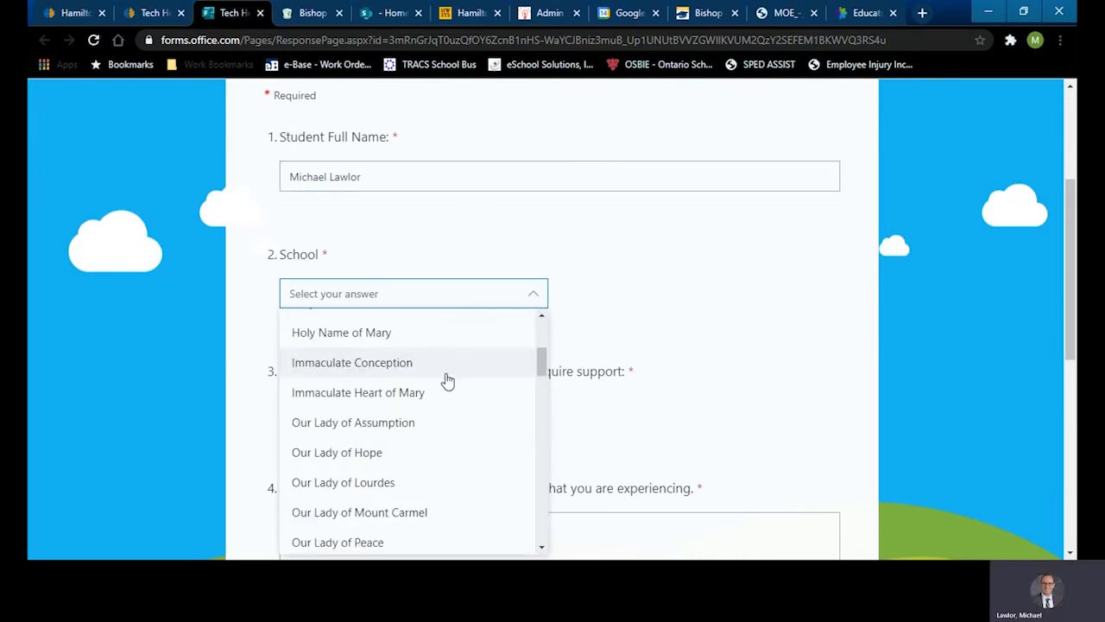
scroll("down", 3)
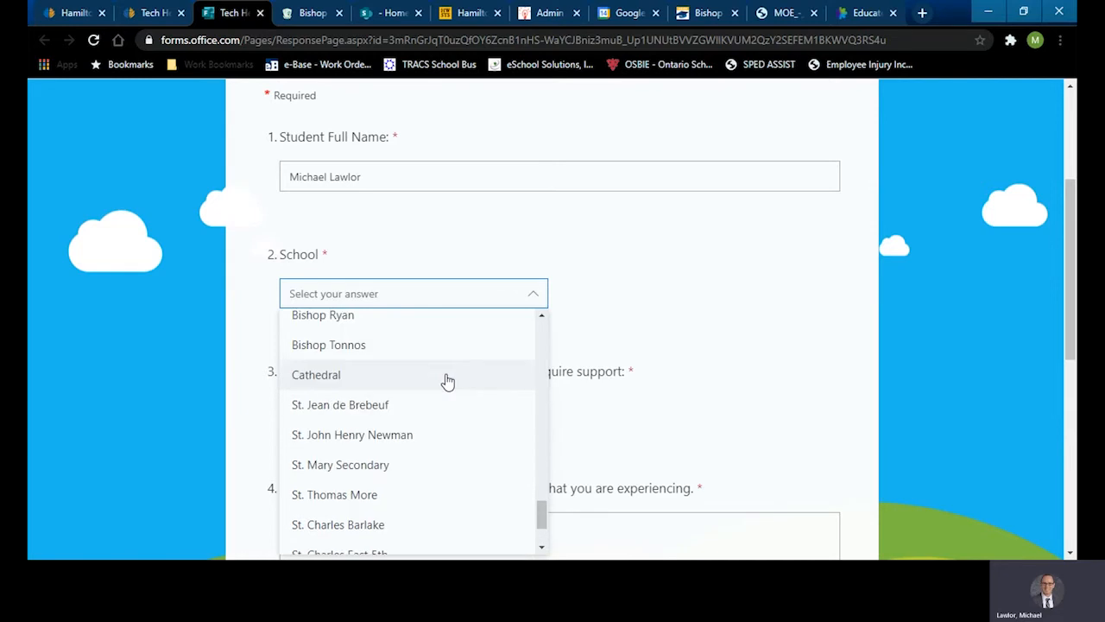
left_click(323, 314)
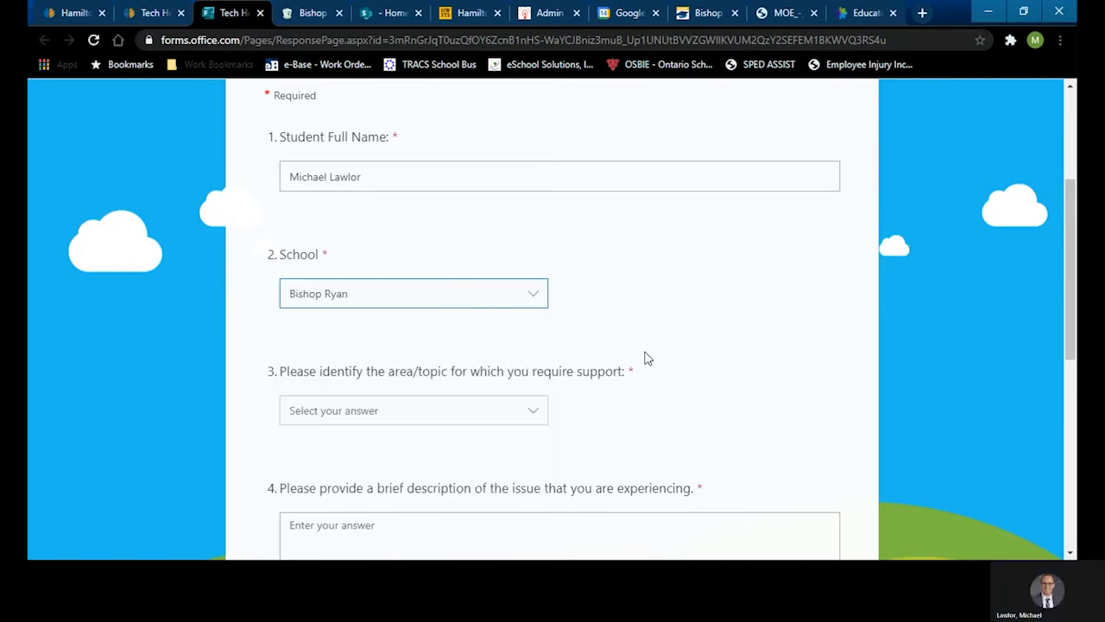
mouse_move(677, 386)
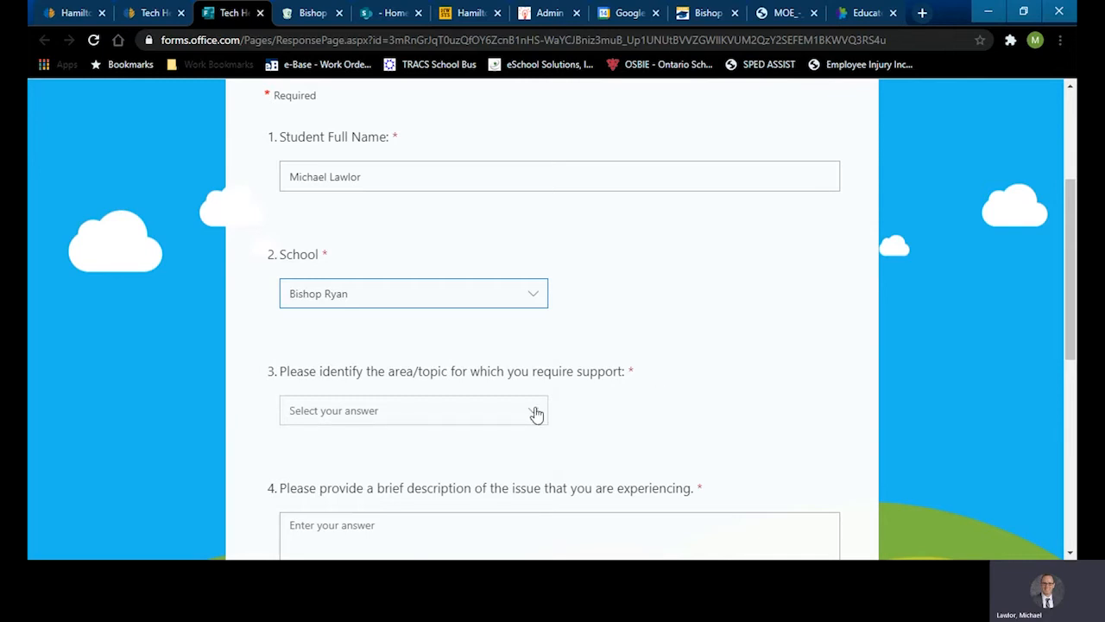
left_click(413, 410)
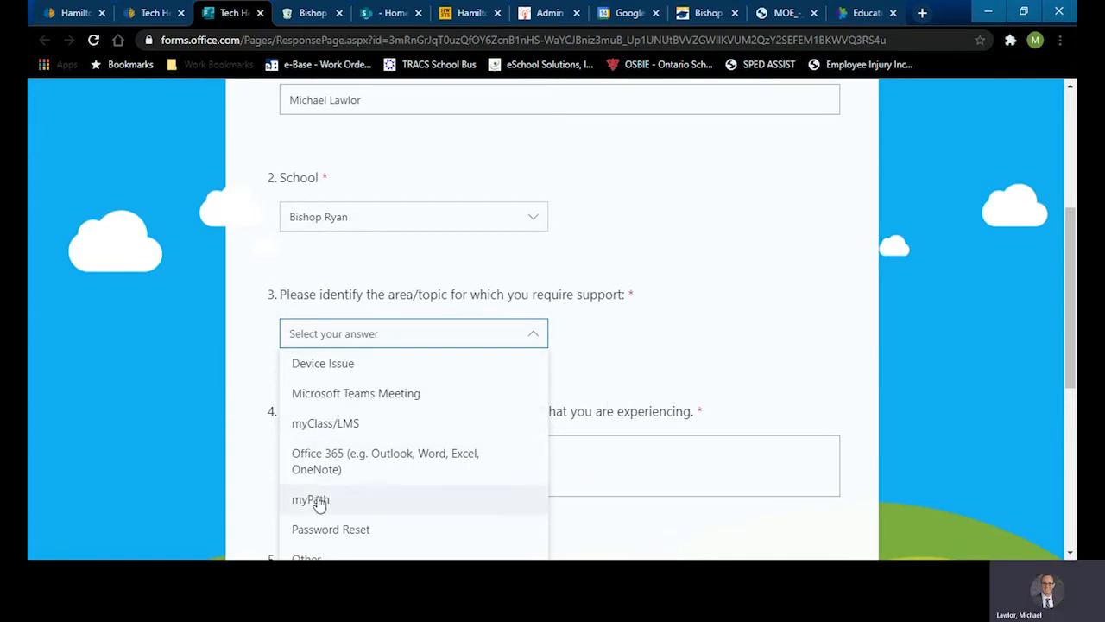
mouse_move(471, 484)
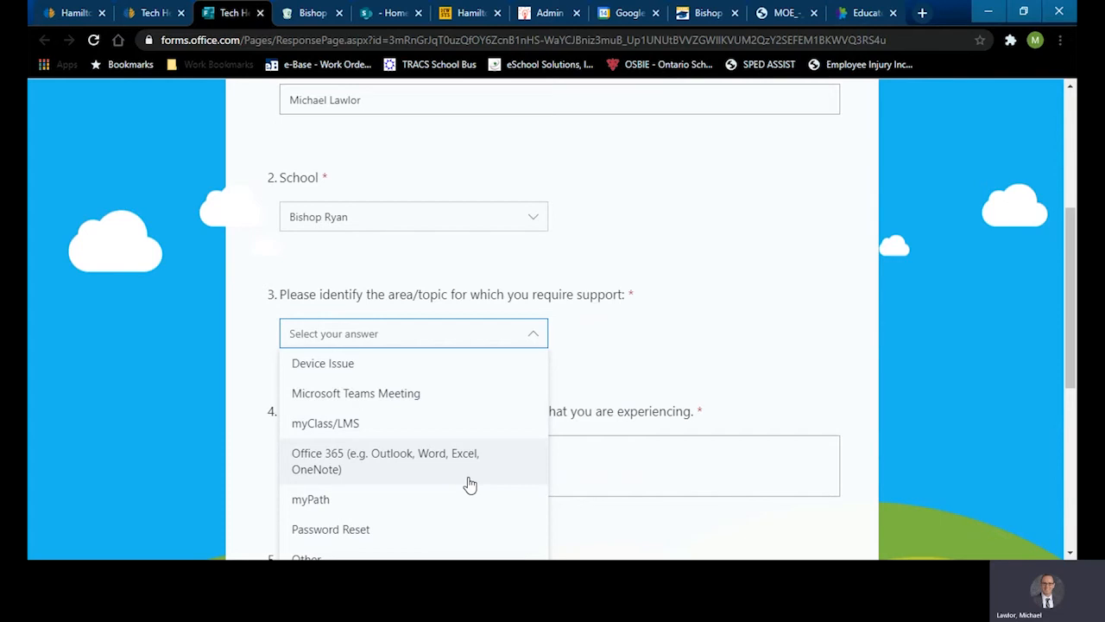
mouse_move(325, 423)
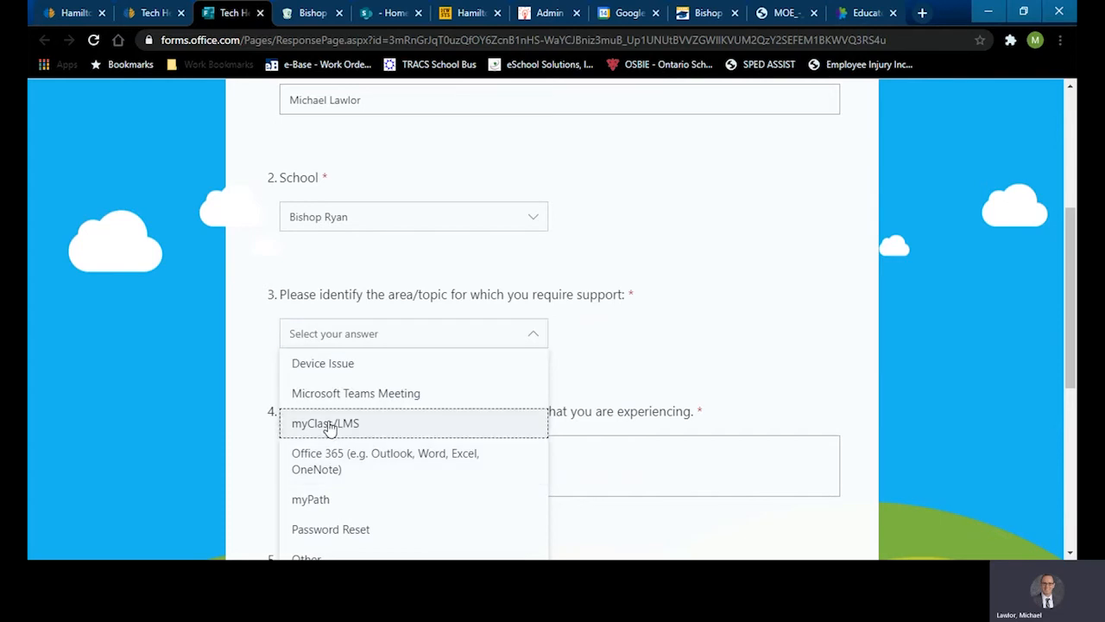
left_click(326, 423)
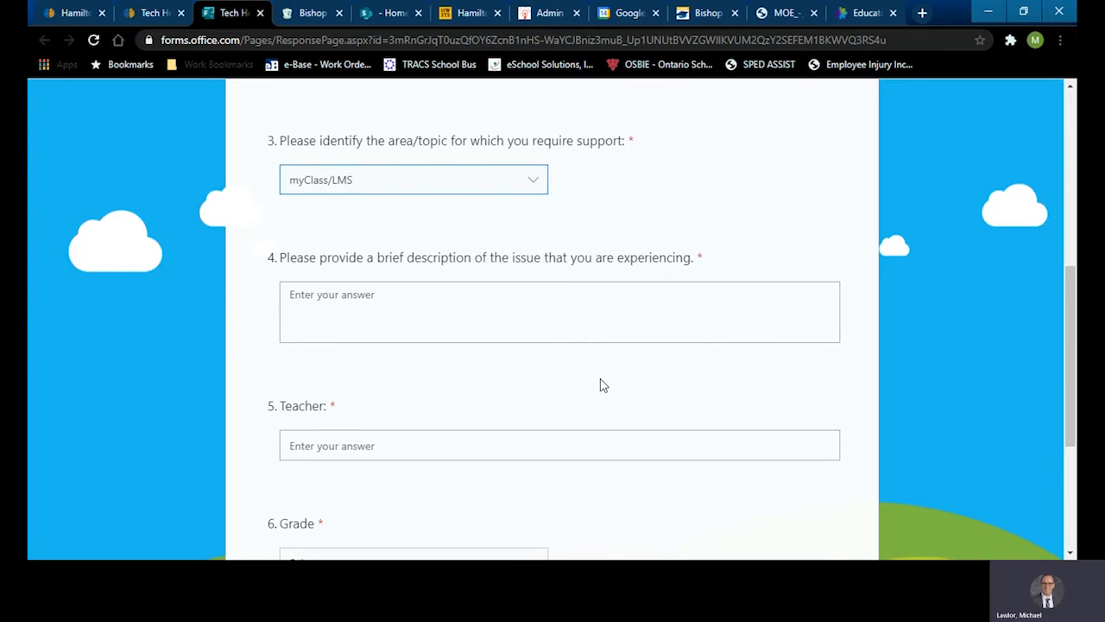
Step: Describe the issue as 'I cannot submit my assignments on myClass/LMS'
left_click(559, 312)
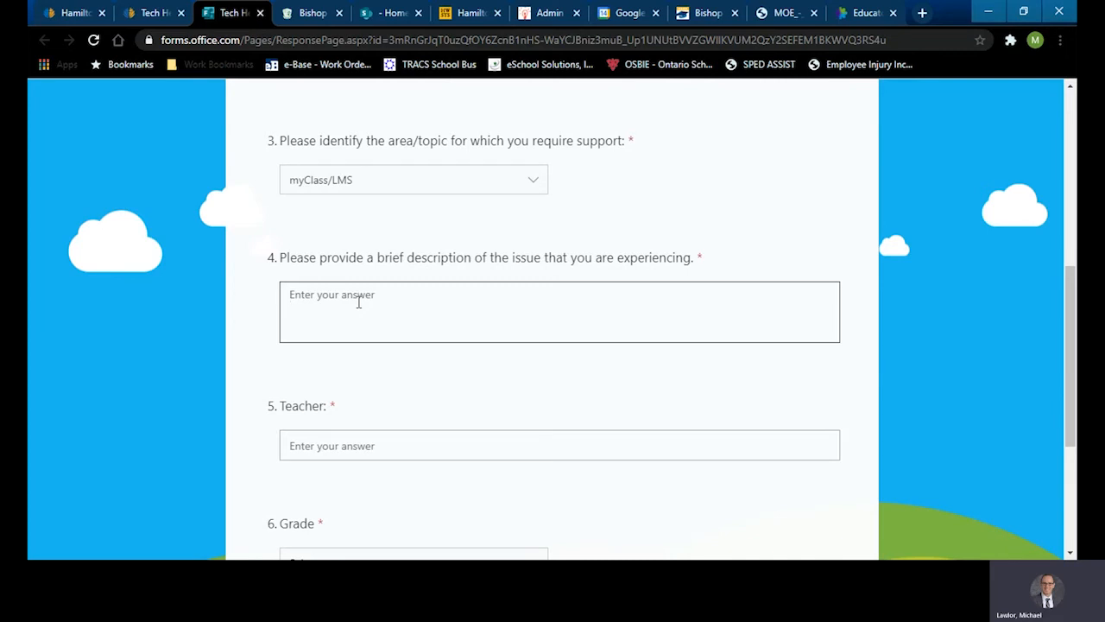
type("I cannot sub")
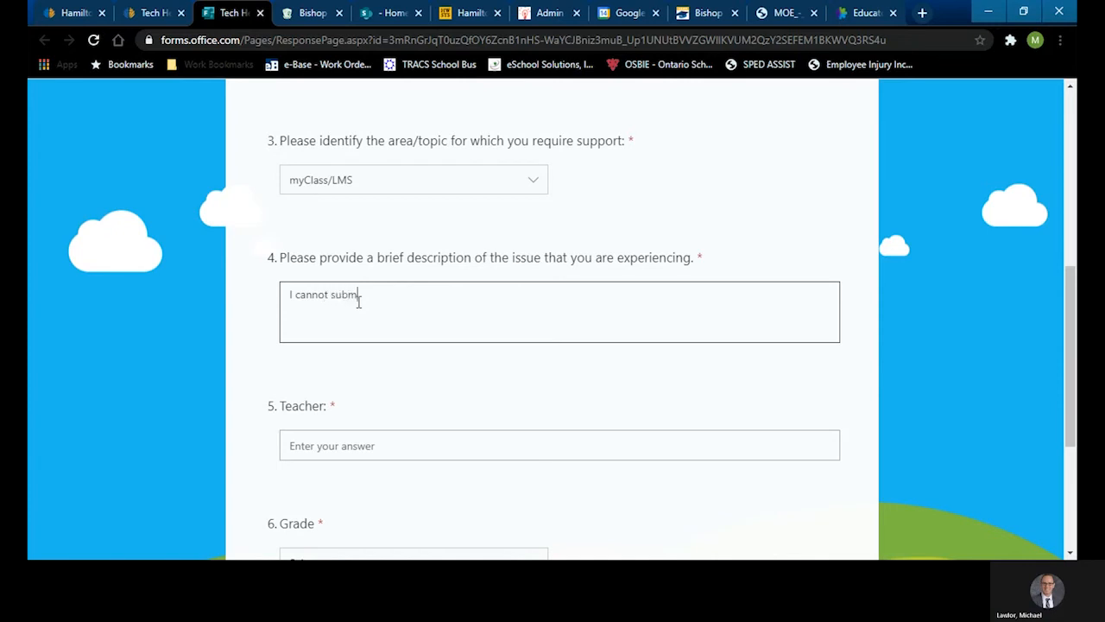
type("my ass")
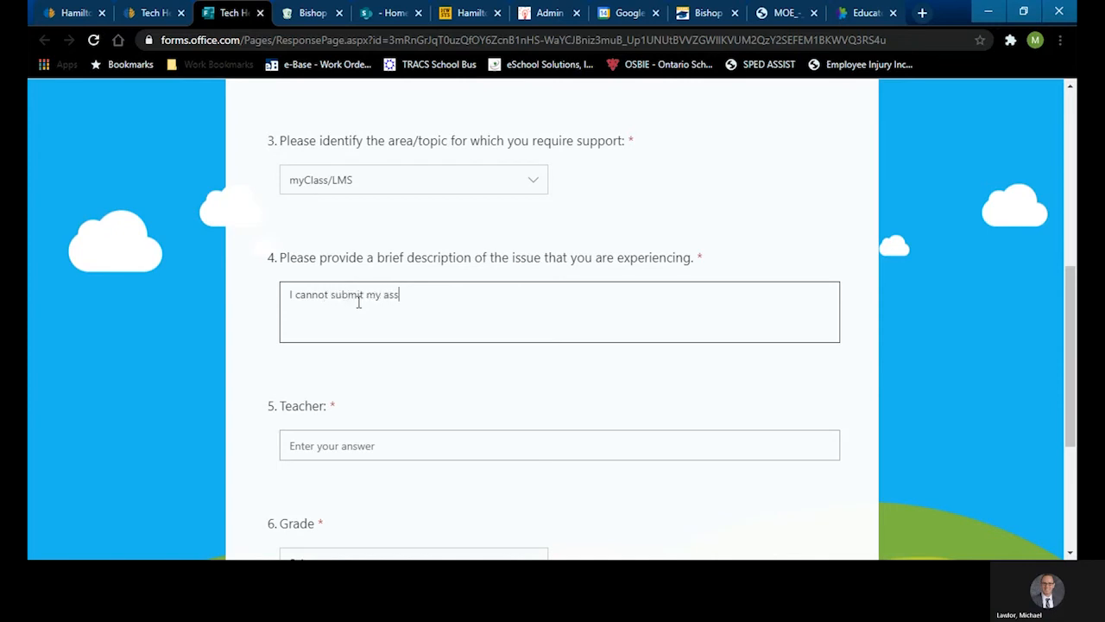
type("ignments on myCl")
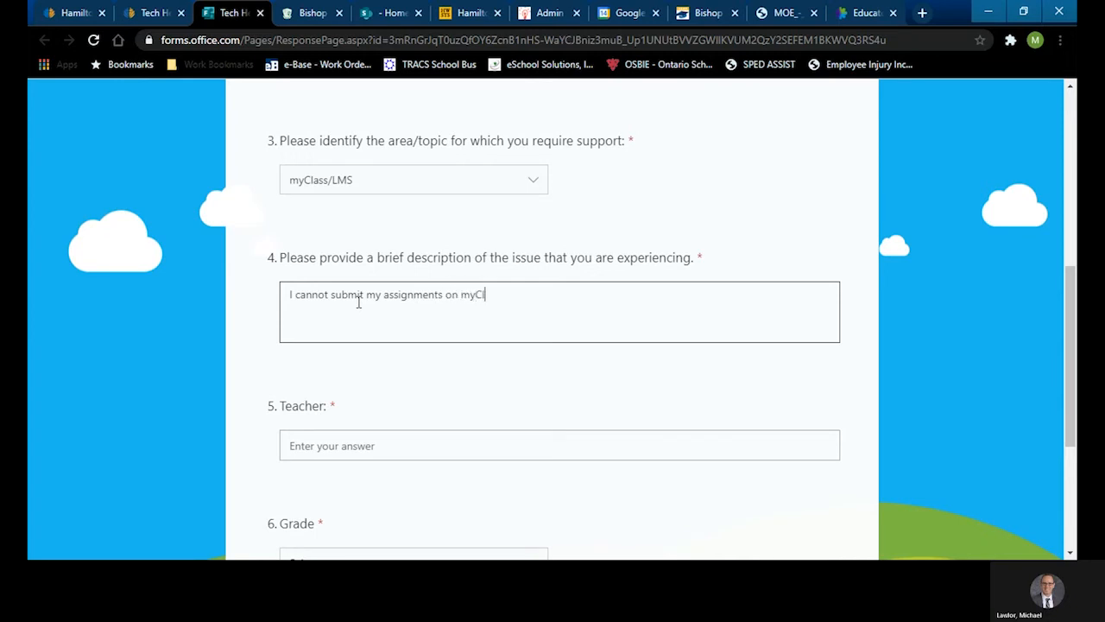
type("ass/LM")
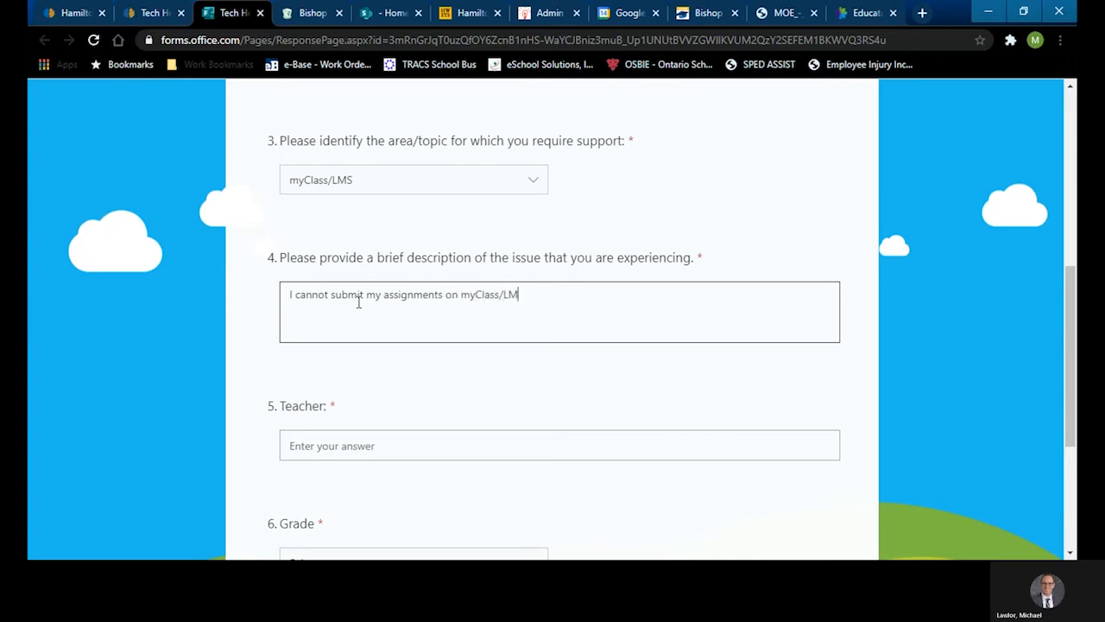
scroll("down", 3)
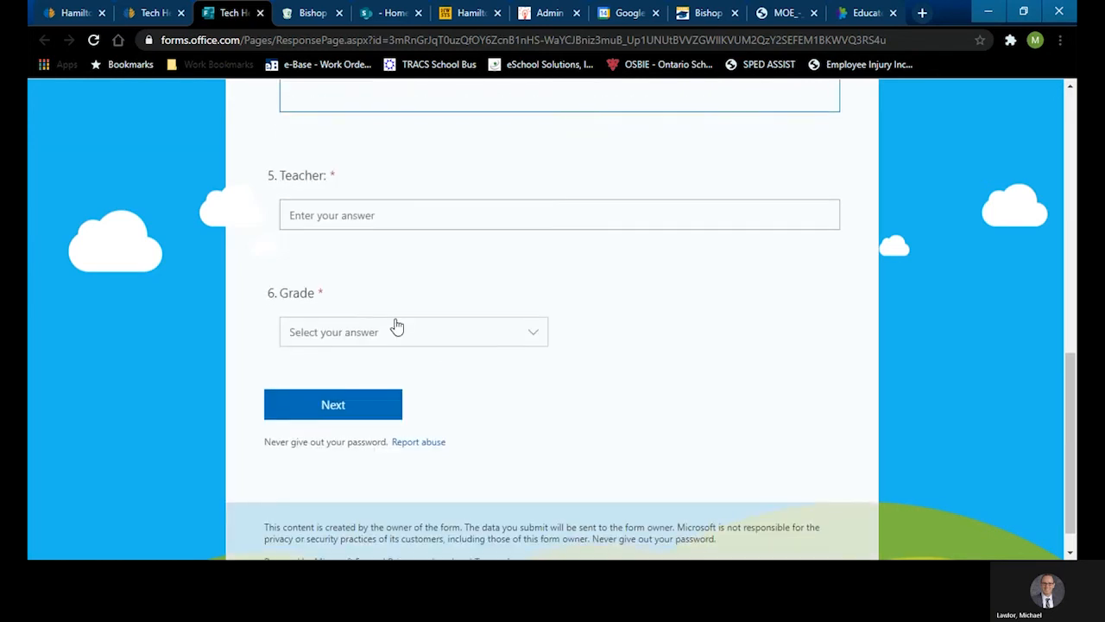
Step: Enter Mr. Smith as the teacher
left_click(559, 215)
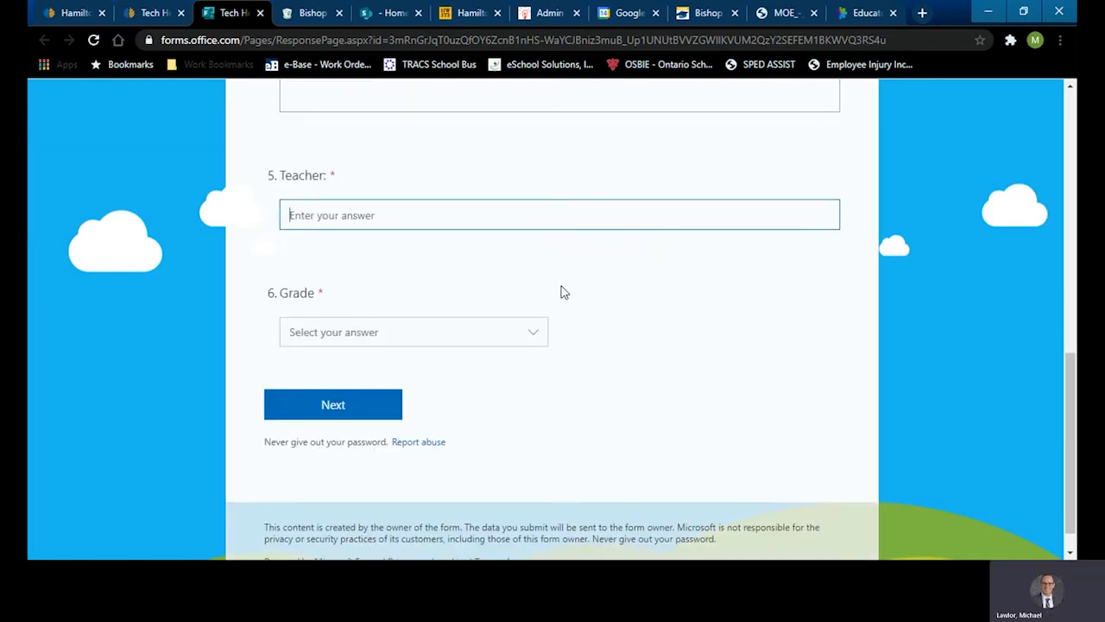
type("Mr.")
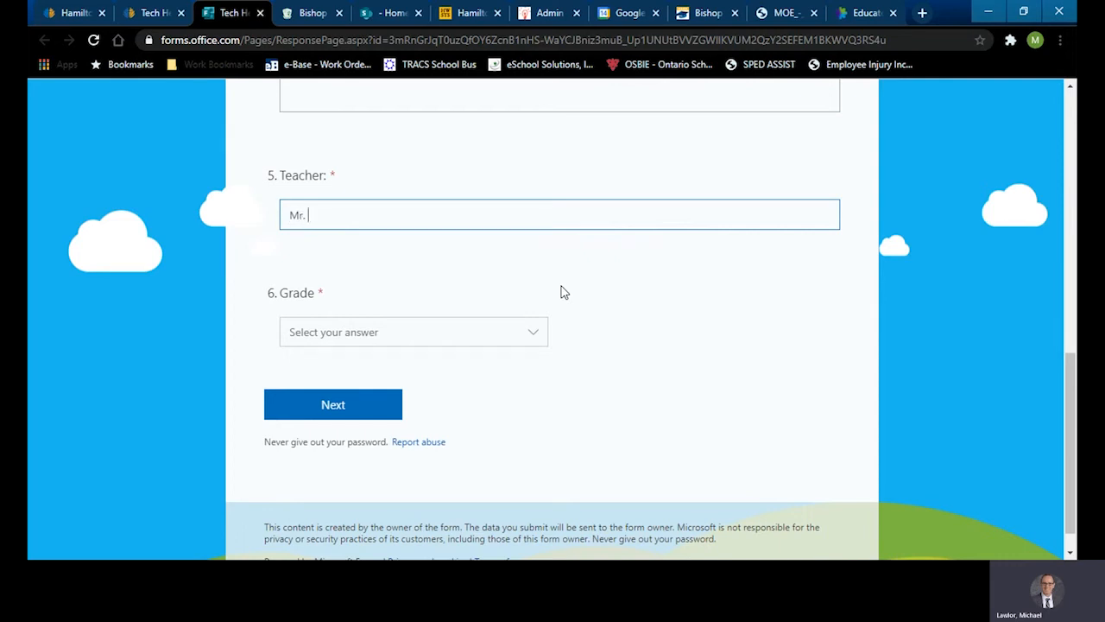
type("Smith")
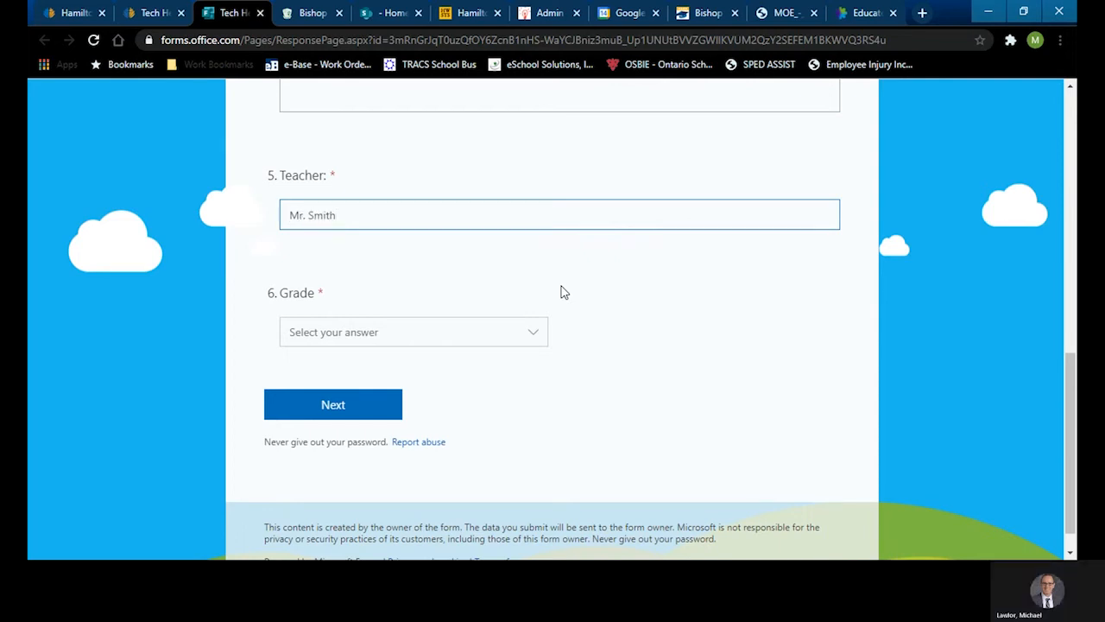
Step: Set the grade to 10 and enter CHC 2D7 as the course
scroll("down", 3)
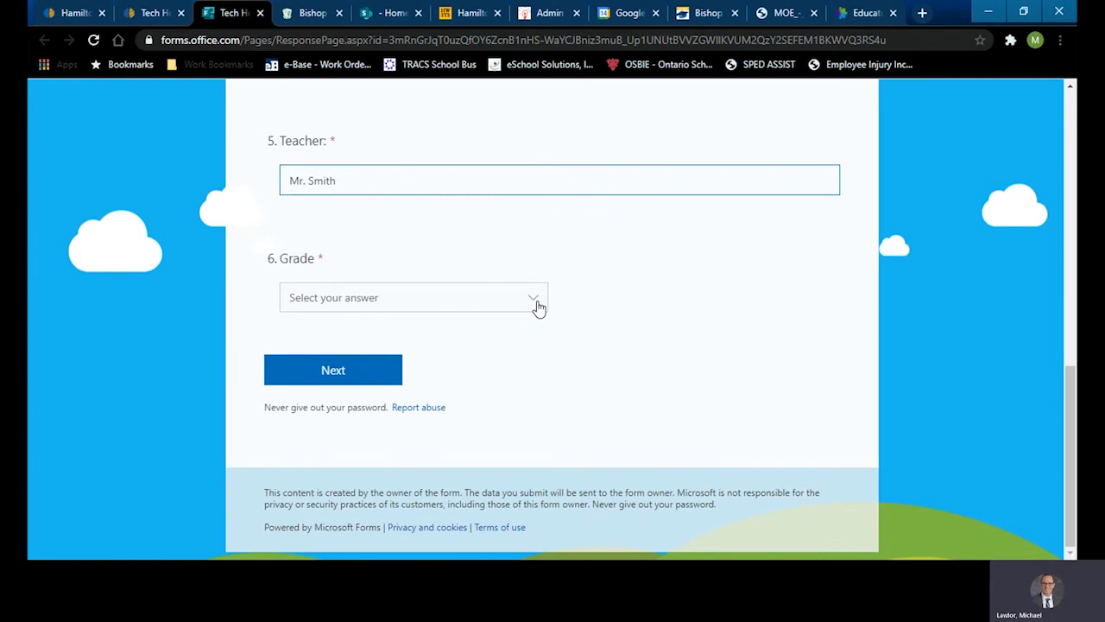
left_click(413, 297)
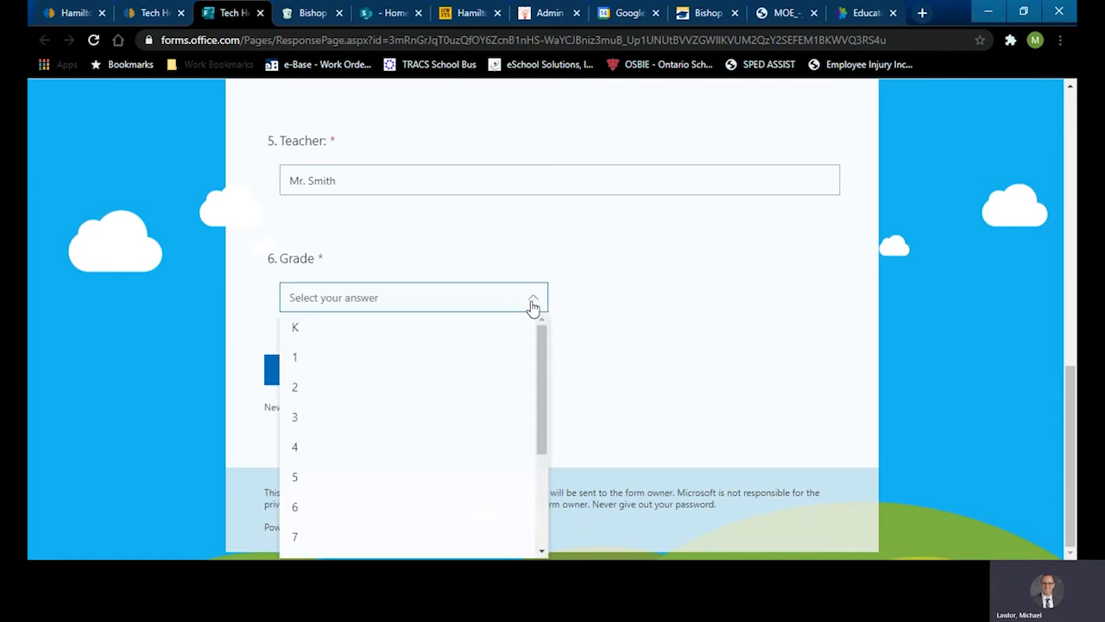
scroll("down", 3)
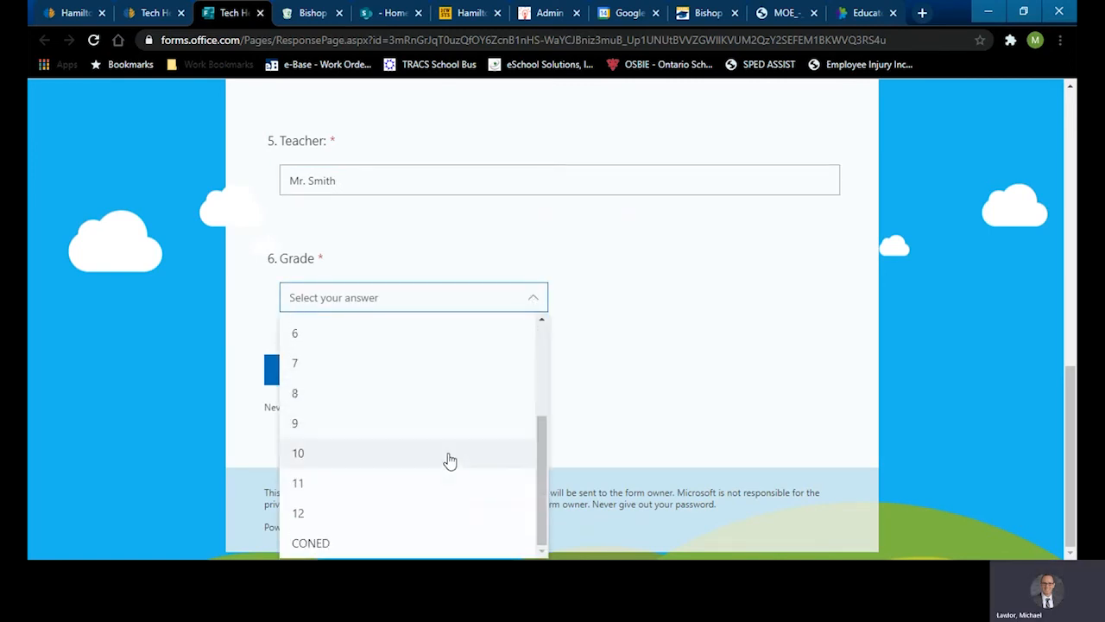
left_click(298, 452)
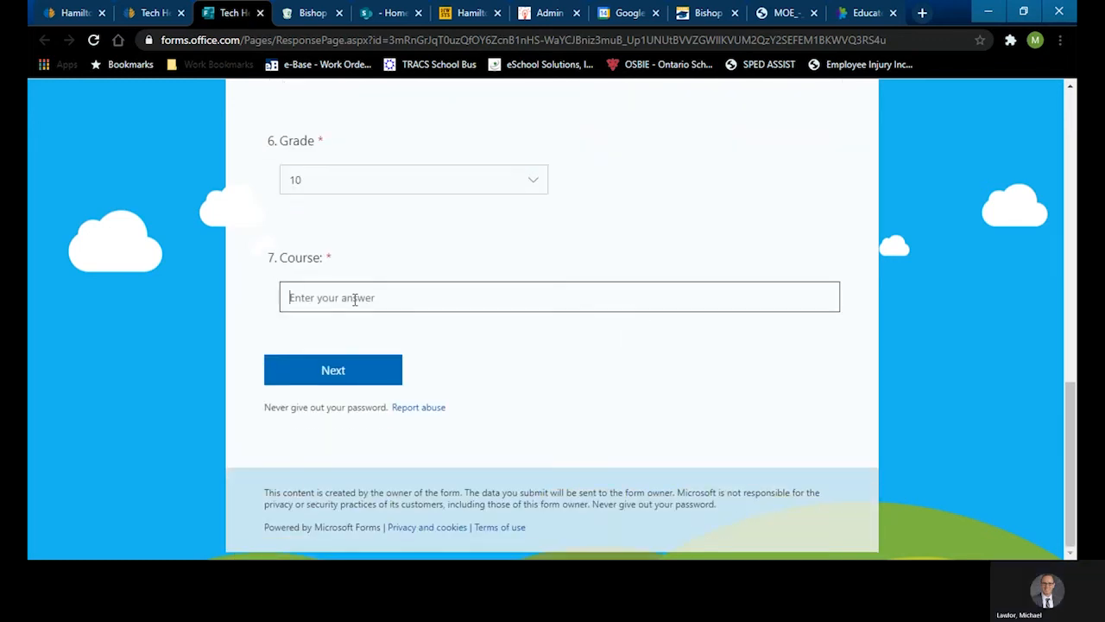
mouse_move(486, 257)
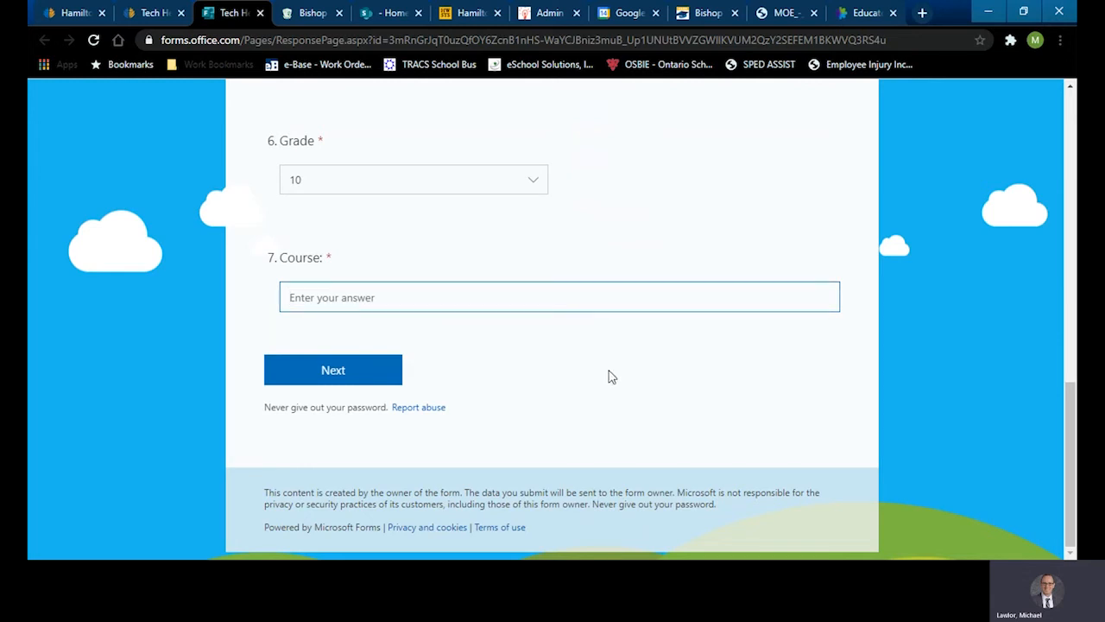
type("CHC 2D7")
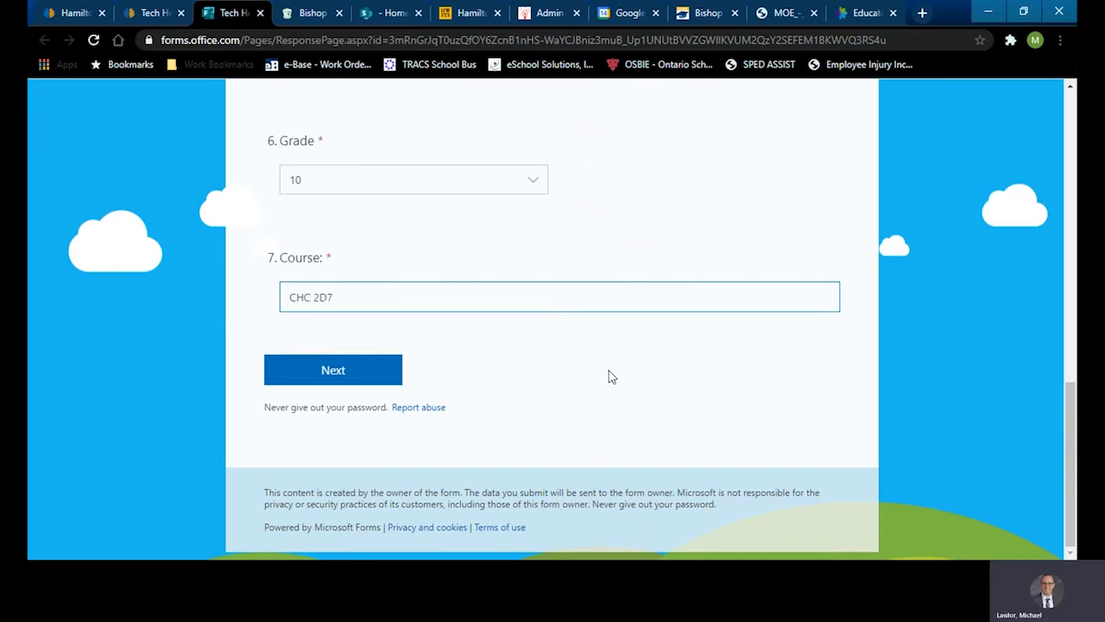
Step: On the contact page, choose Student as contact type and enter the name 'Micha…'
left_click(332, 370)
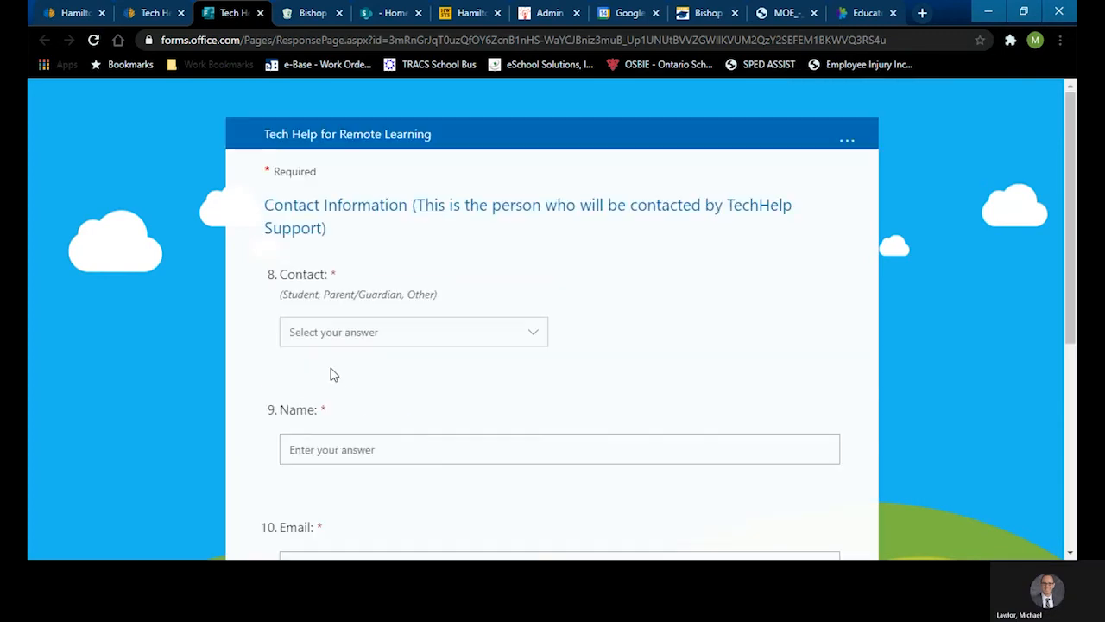
scroll("down", 3)
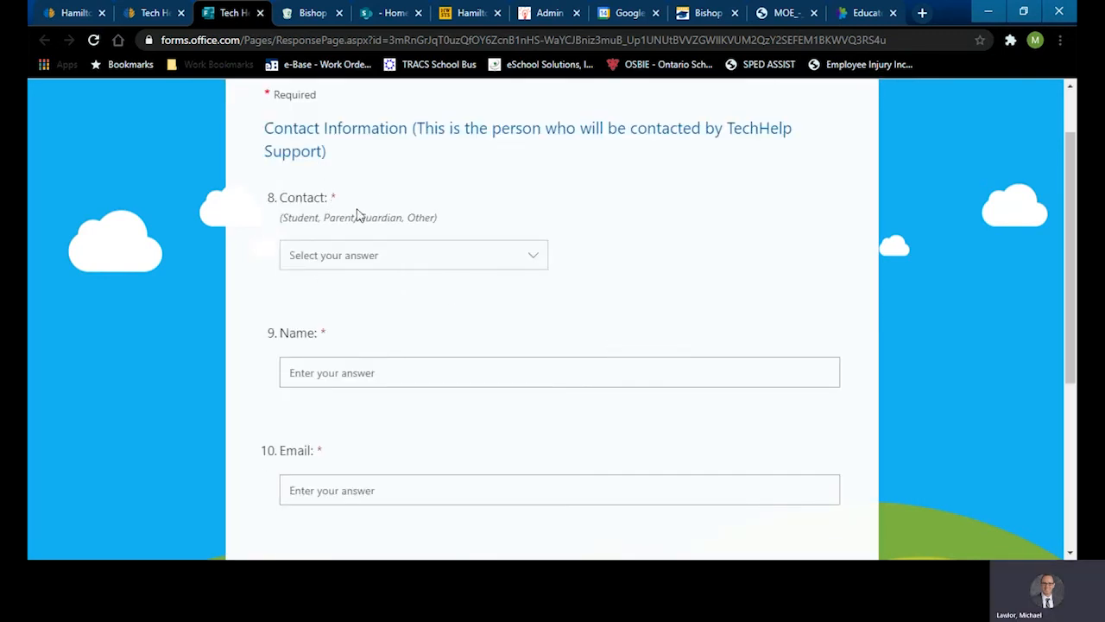
mouse_move(393, 263)
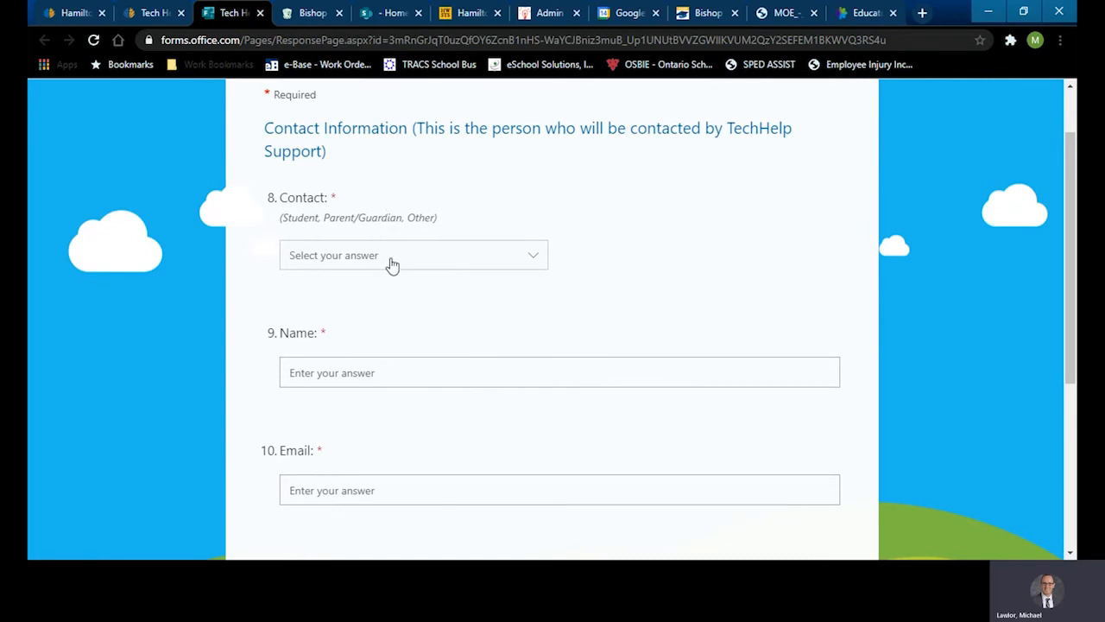
mouse_move(430, 259)
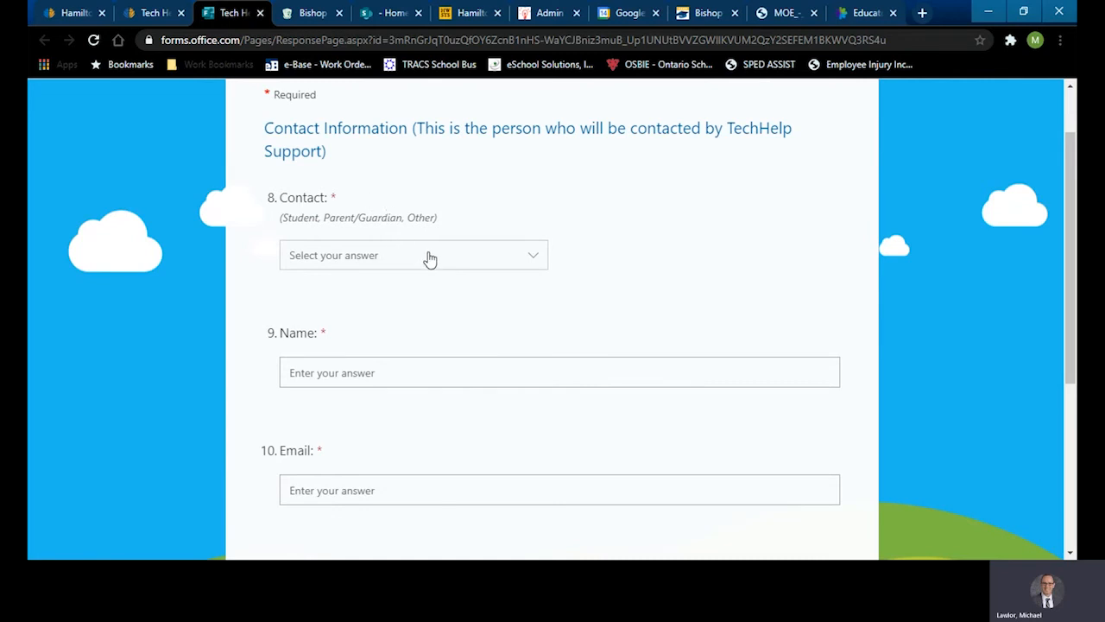
left_click(413, 255)
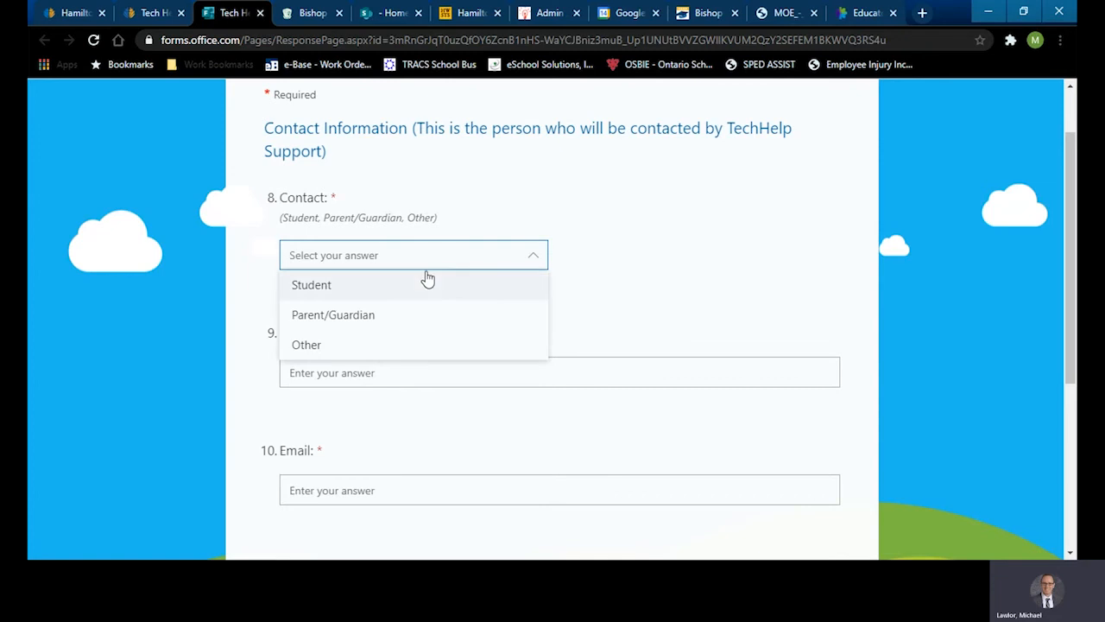
mouse_move(401, 324)
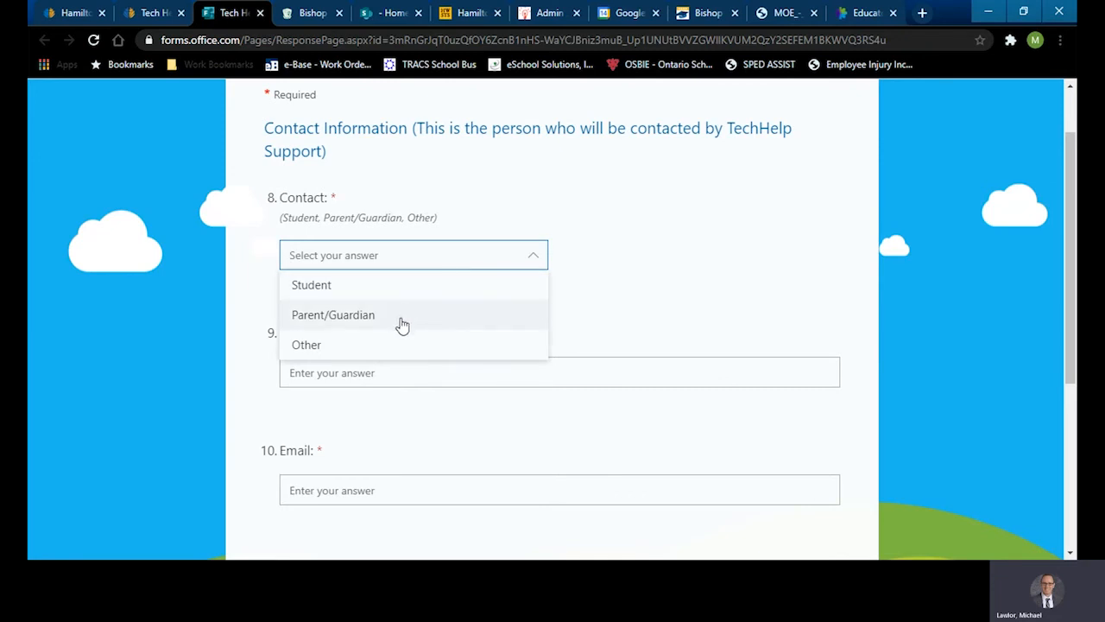
mouse_move(398, 318)
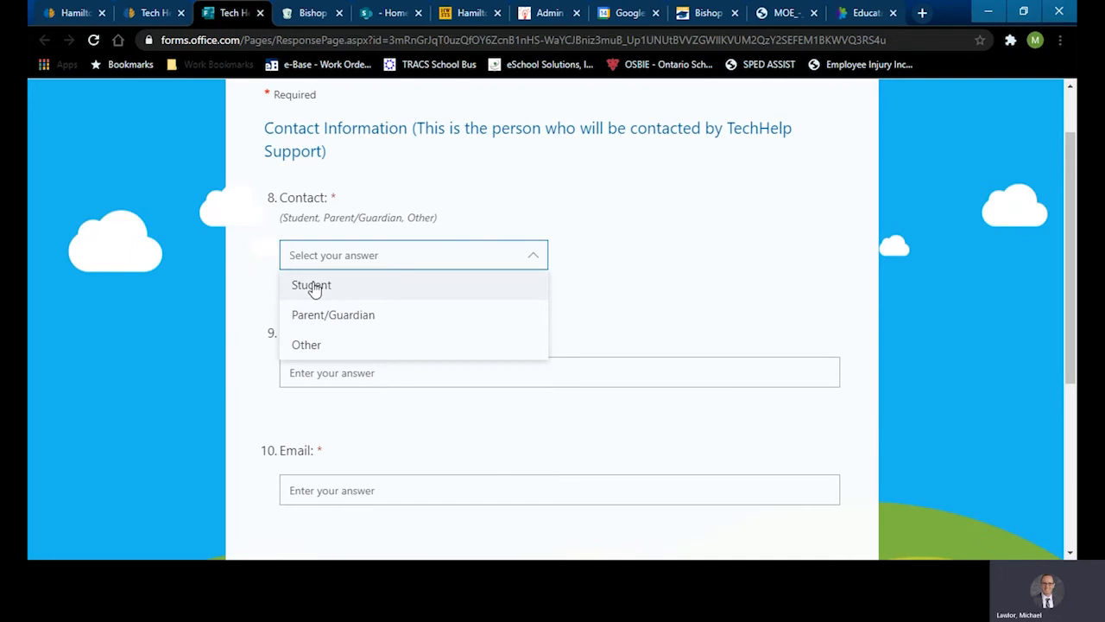
left_click(311, 284)
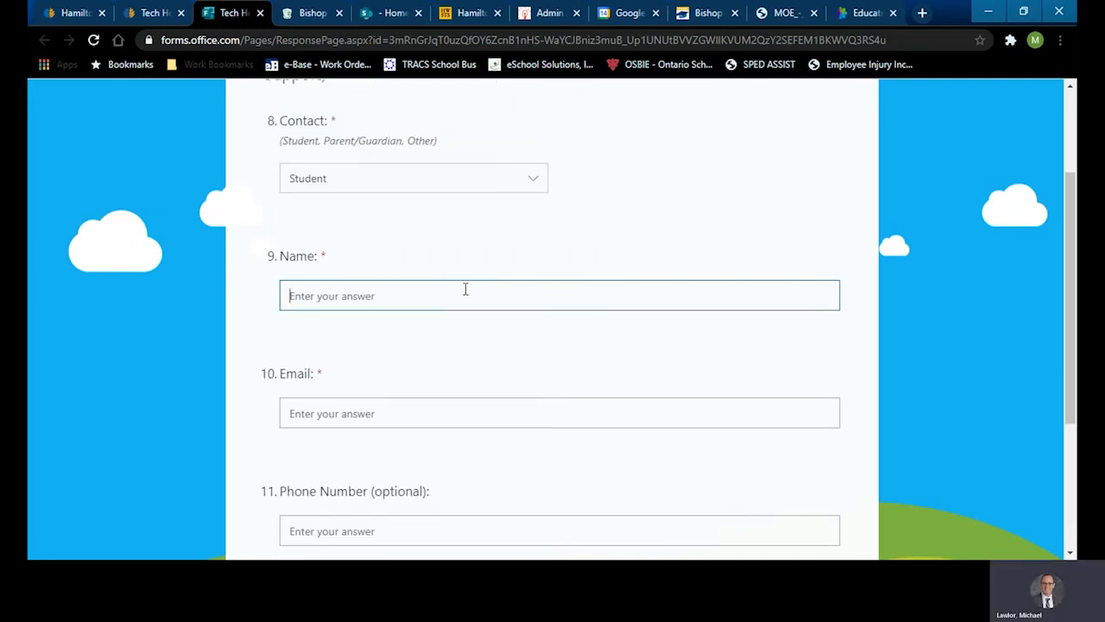
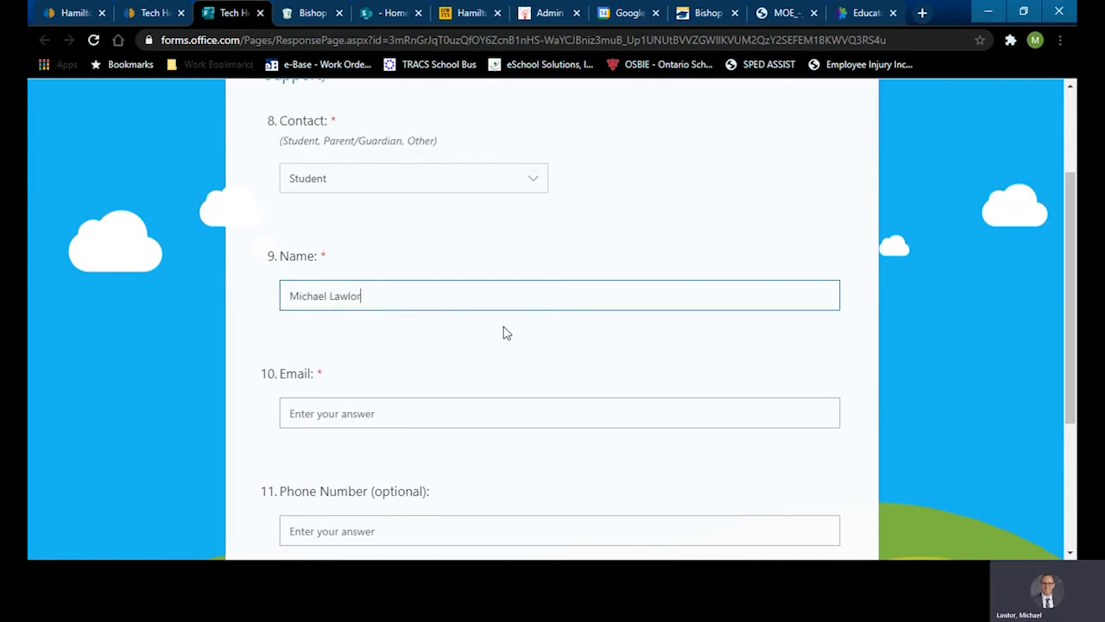
mouse_move(501, 180)
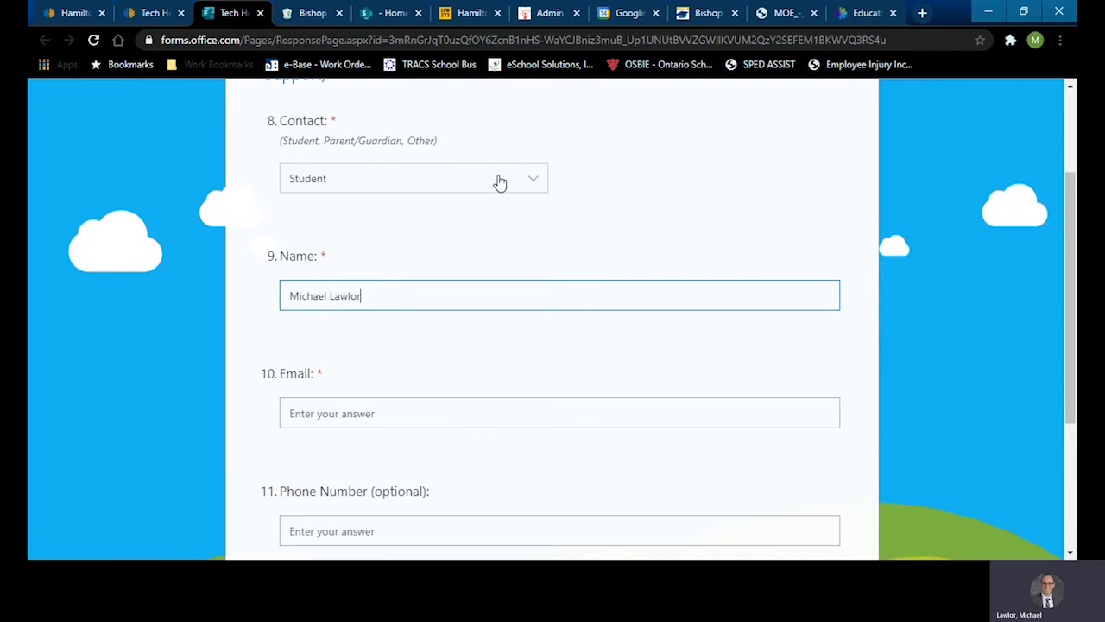
scroll("down", 3)
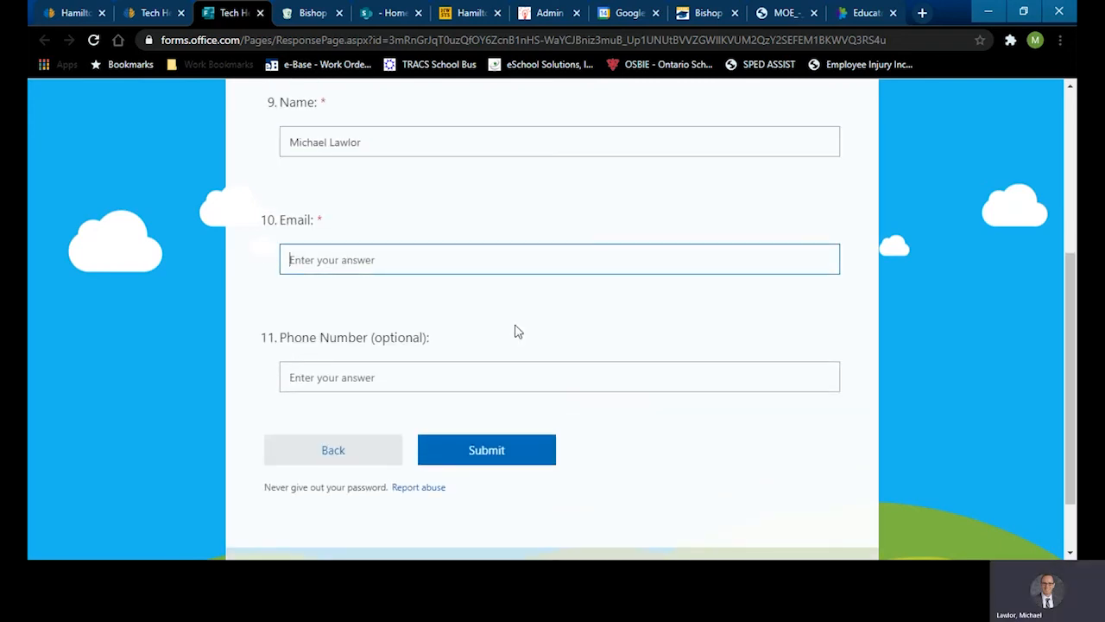
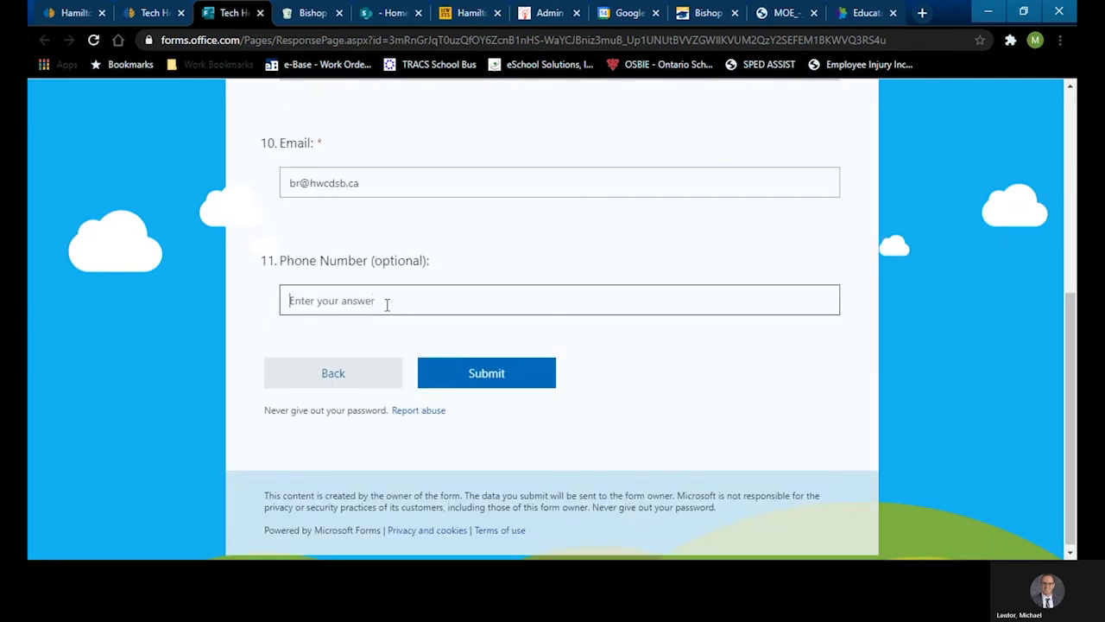
type("9055555555")
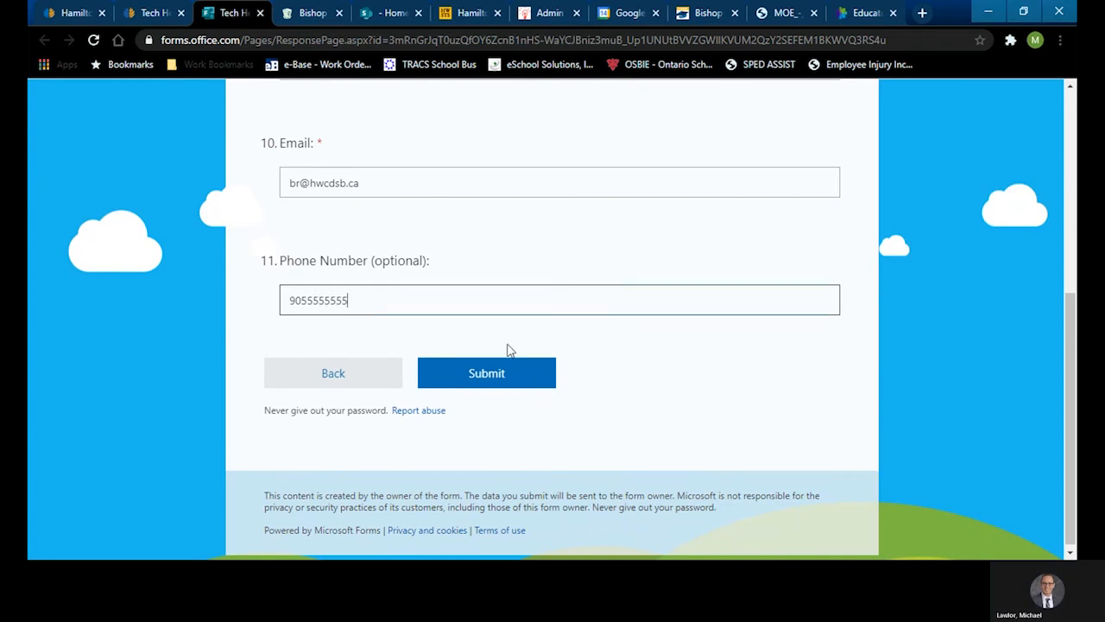
left_click(486, 373)
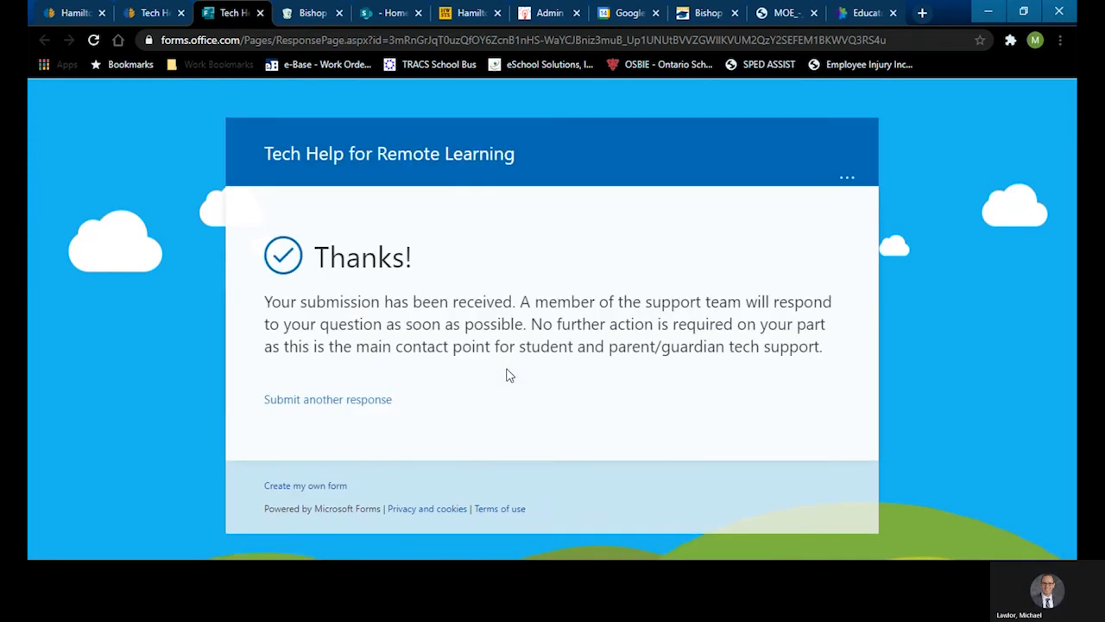